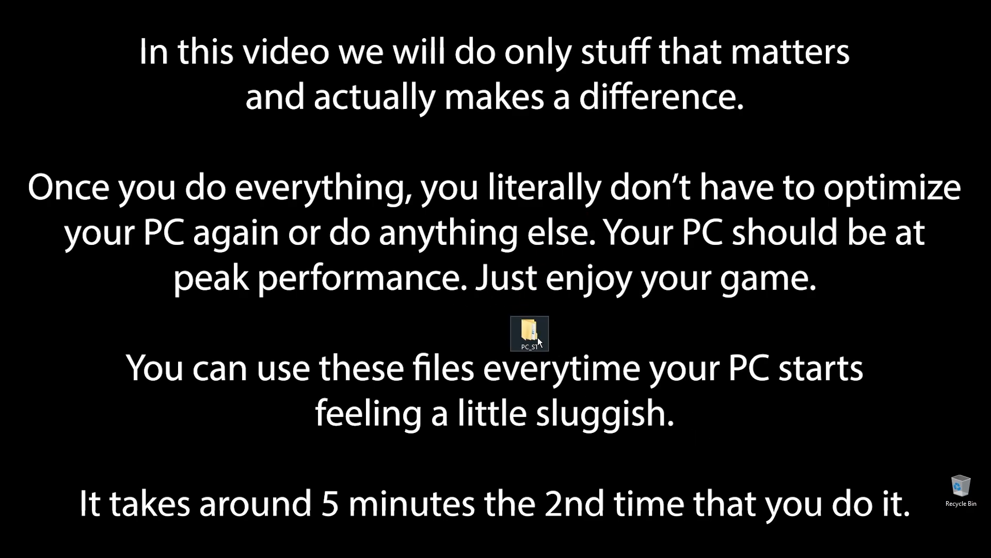
mouse_move(529, 335)
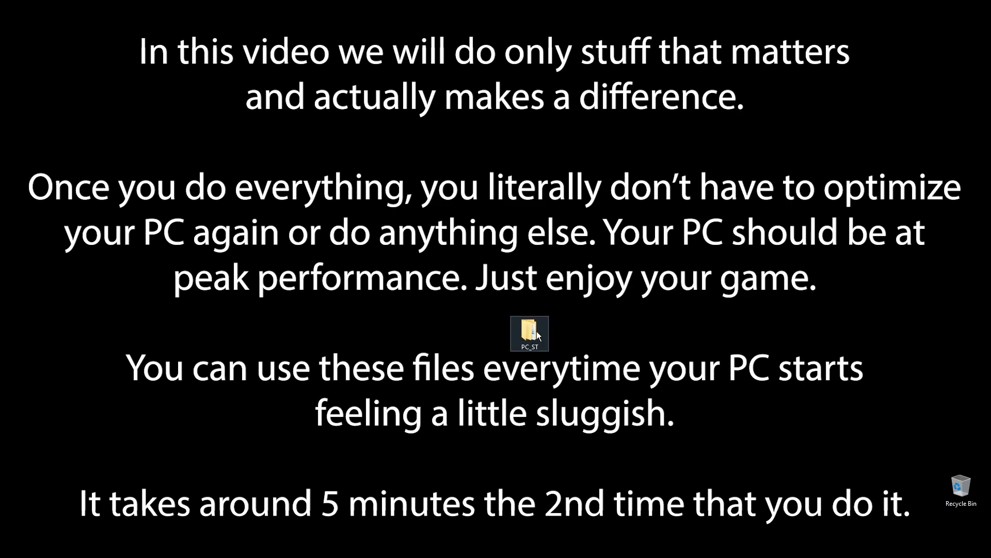
Navigate through Local Disk (C:) and PC_ST into the 1. Check diagnostic tools folder.
double_click(530, 333)
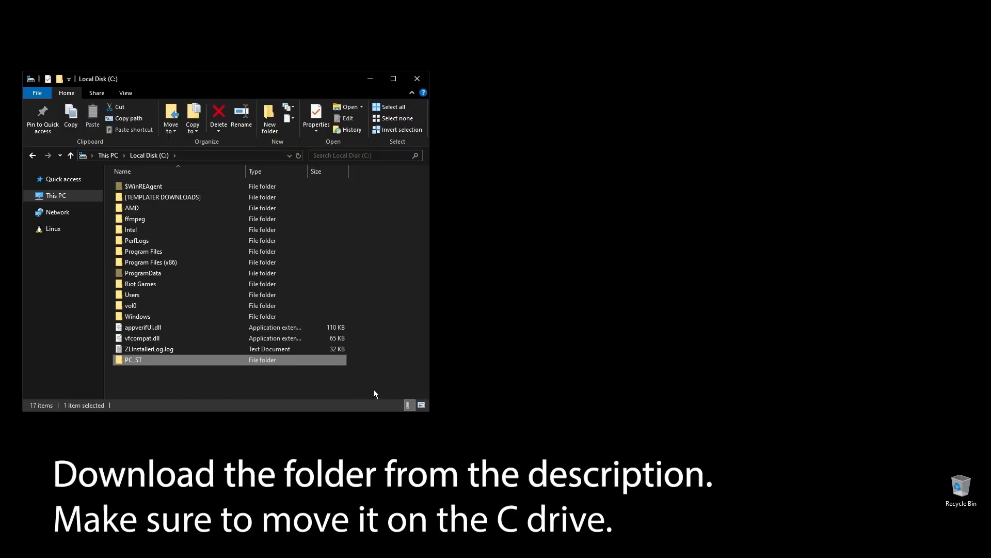
double_click(133, 359)
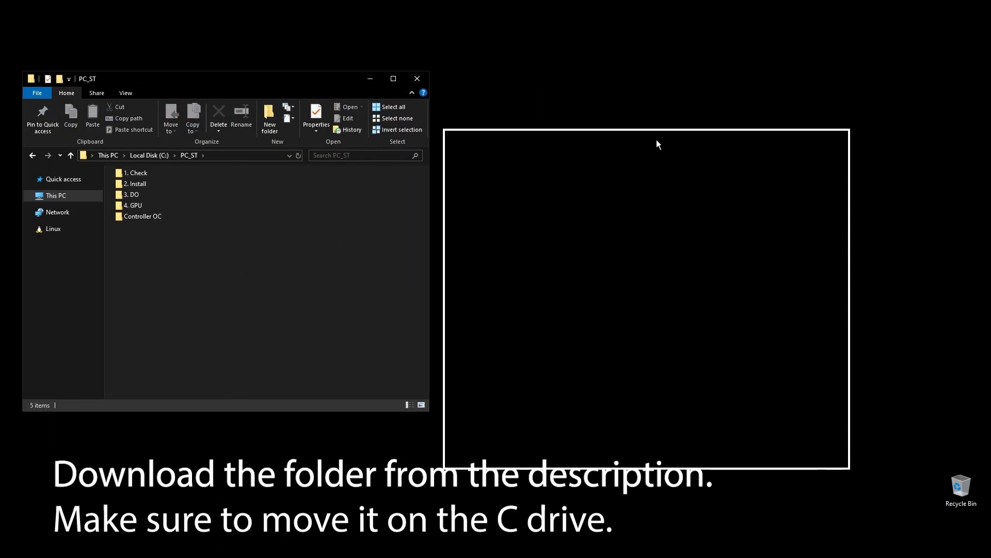
double_click(136, 172)
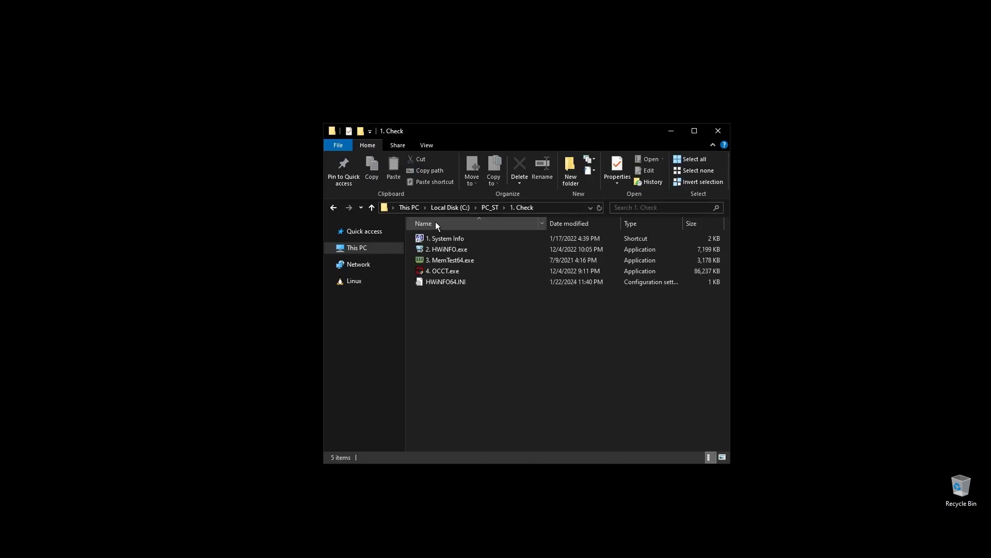
mouse_move(470, 321)
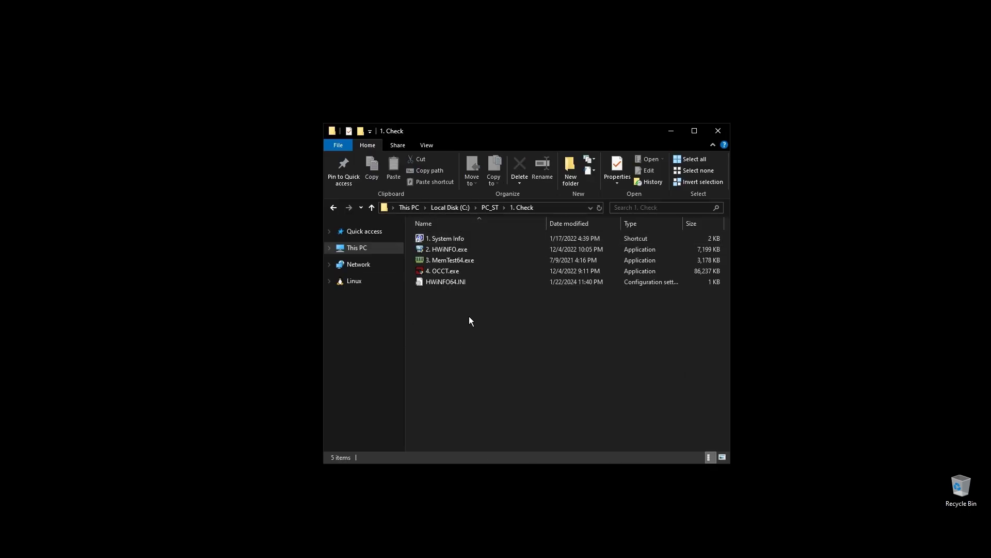
double_click(450, 260)
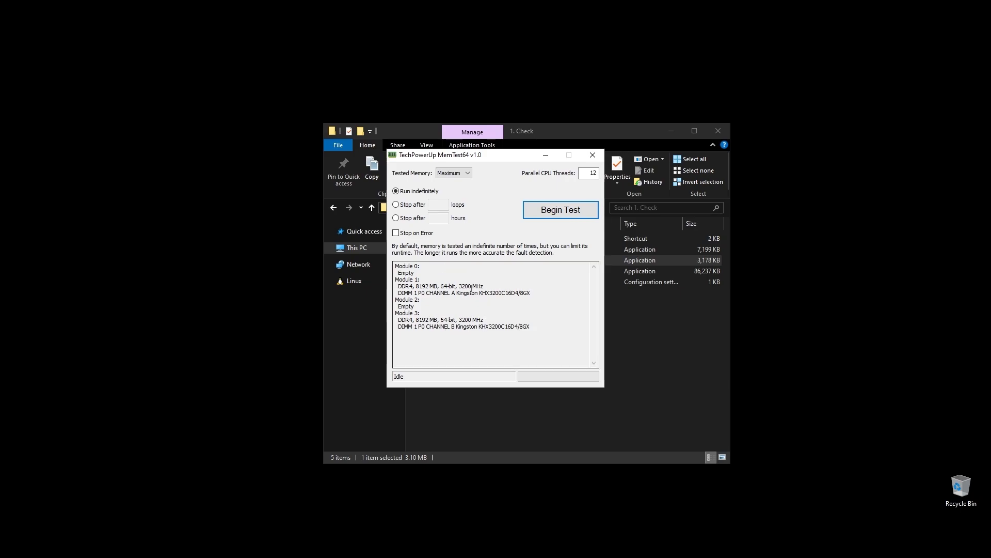
mouse_move(465, 310)
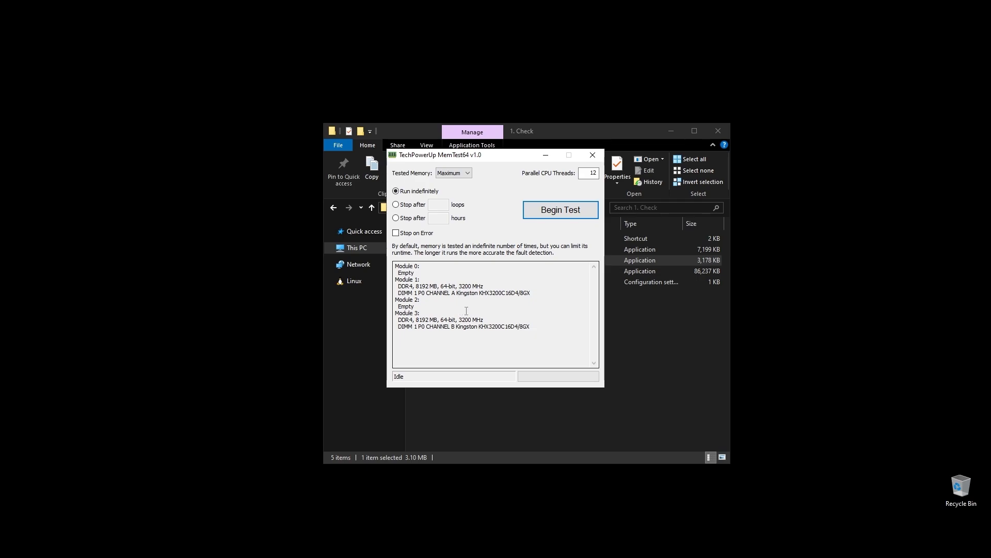
double_click(440, 285)
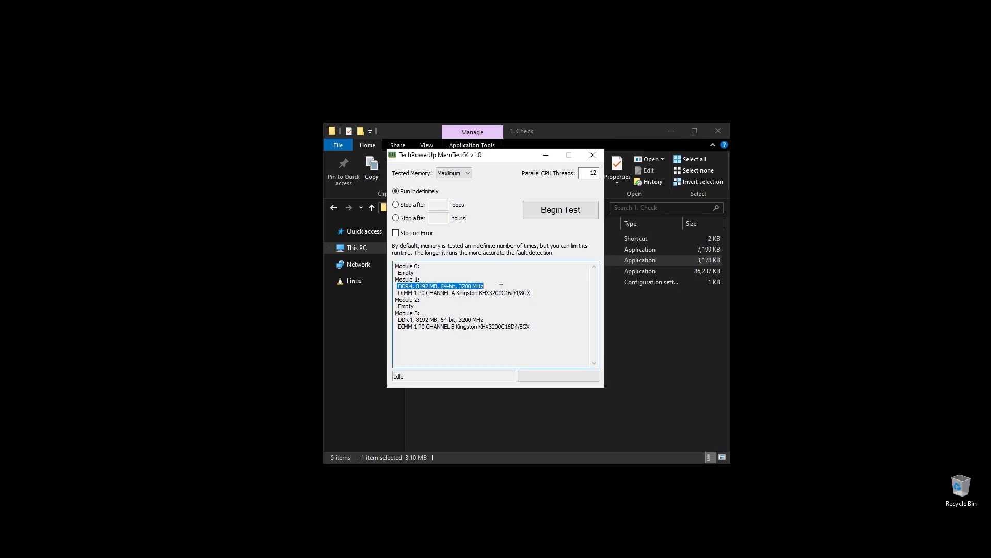
click(440, 319)
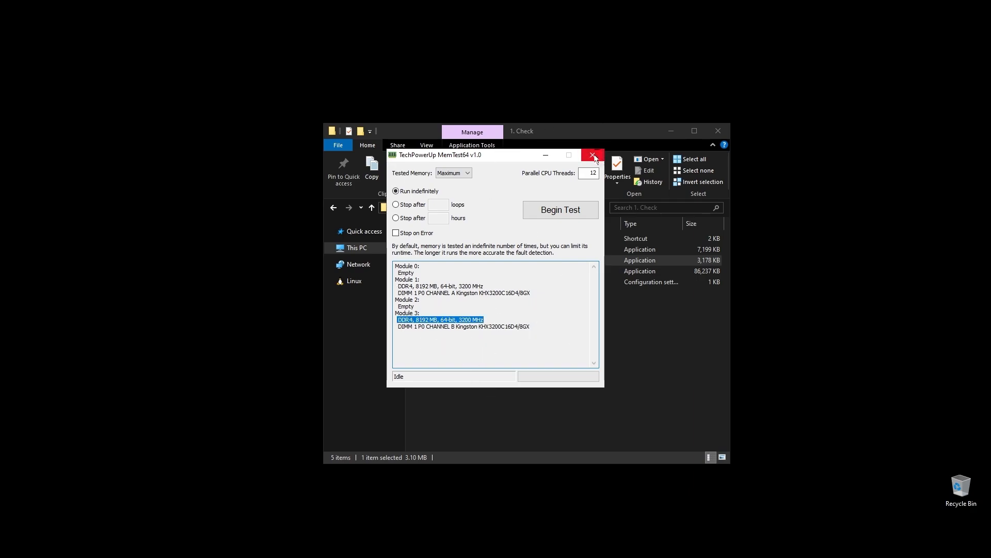
click(592, 156)
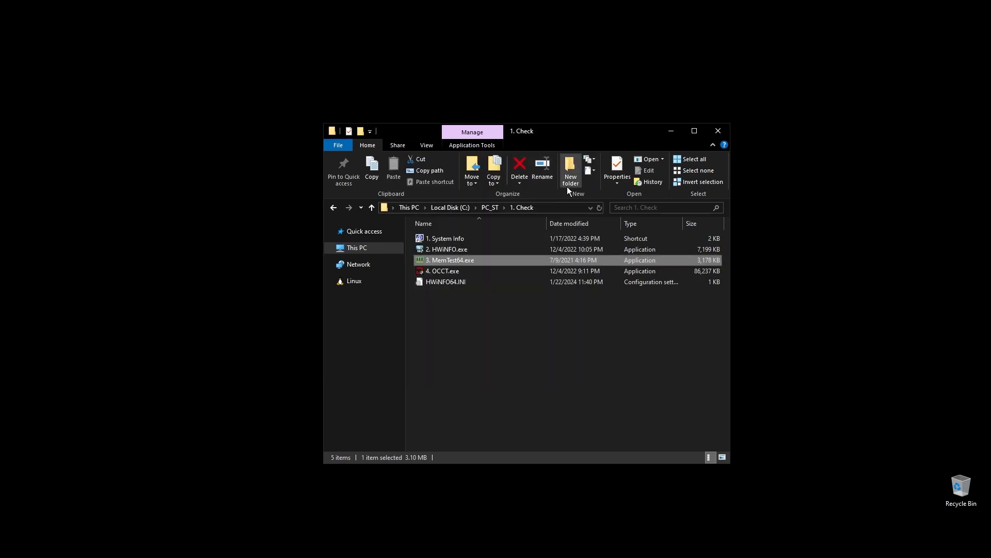
mouse_move(333, 207)
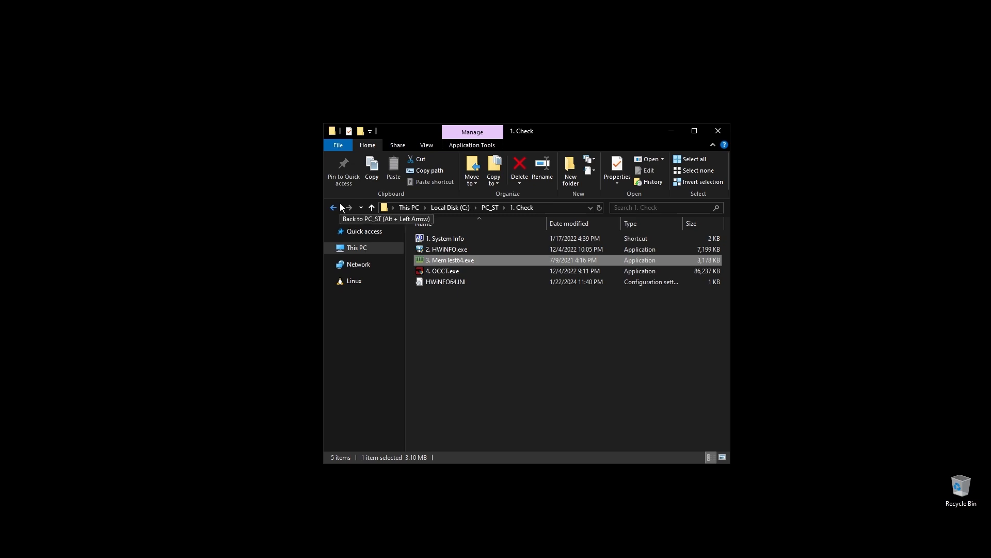
Start OCCT by launching 4. OCCT.exe from the 1. Check folder.
click(443, 270)
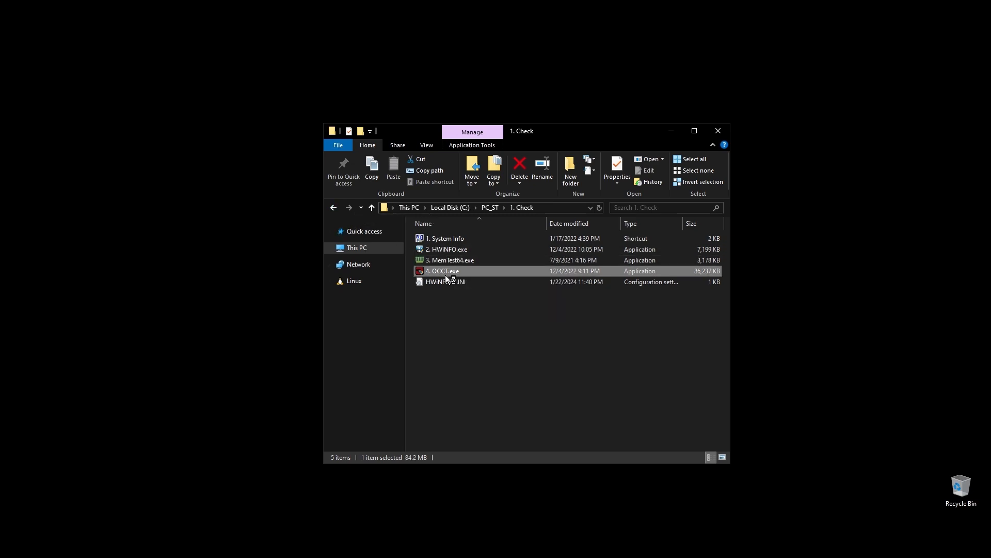
double_click(442, 271)
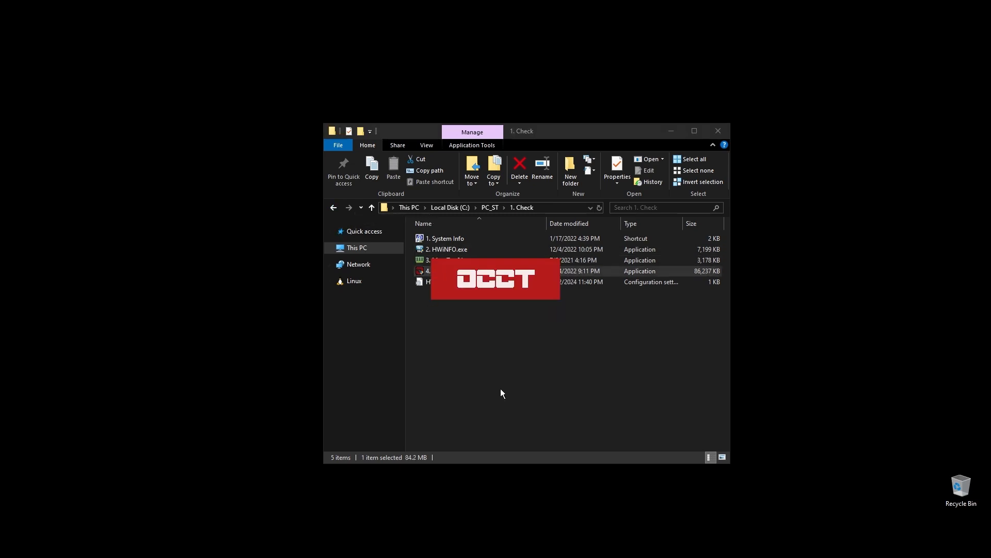
mouse_move(559, 390)
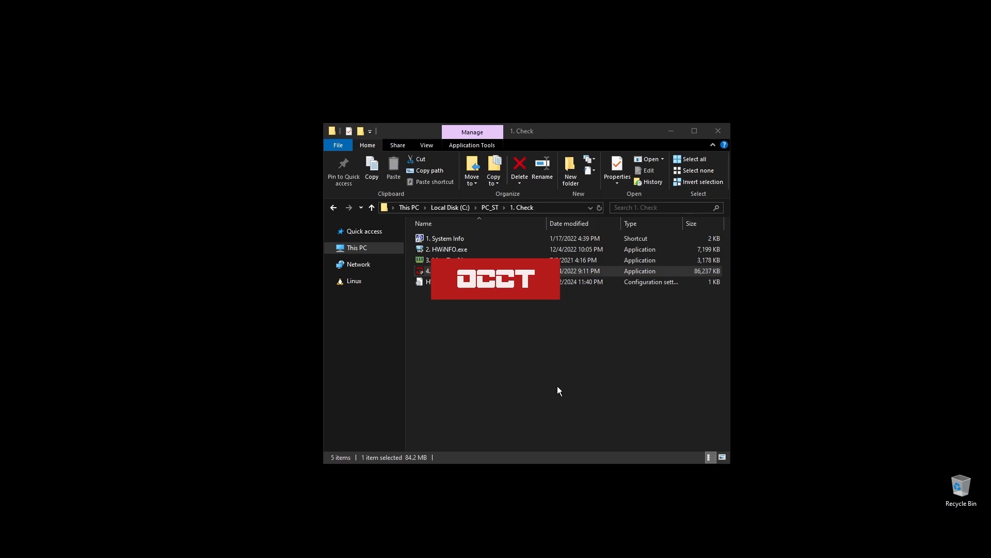
double_click(496, 271)
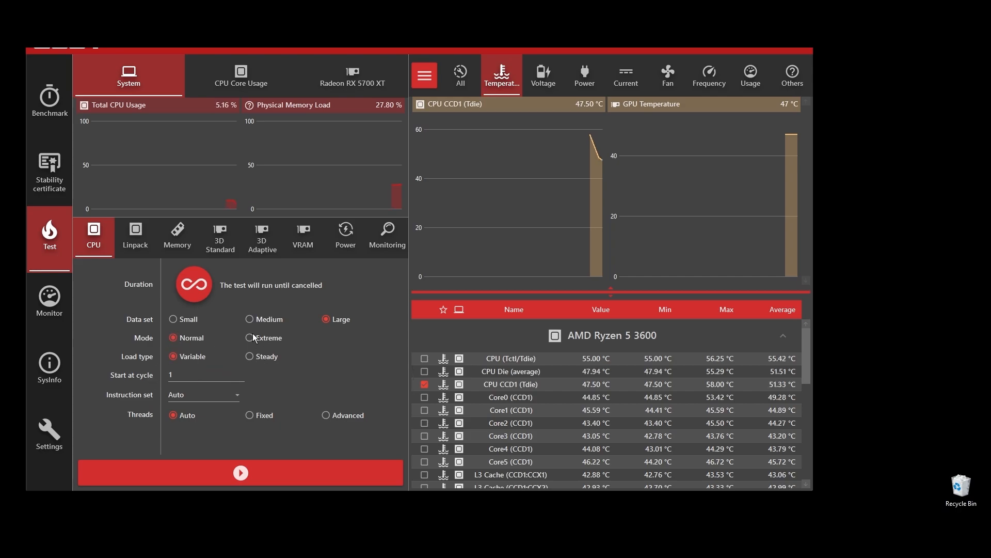
Run OCCT's Extreme CPU test, dismiss the support popup, and check frequency and temperature readings.
click(240, 472)
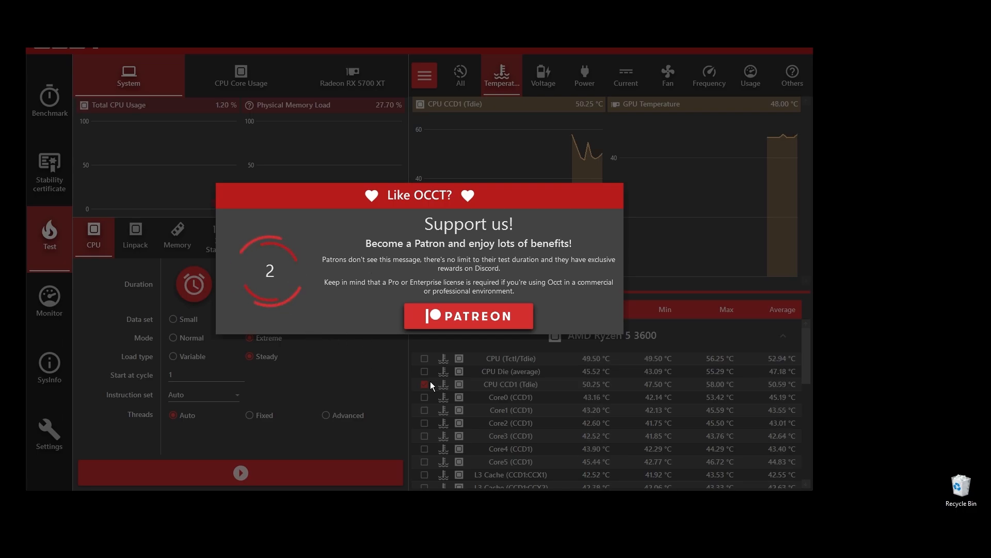
click(241, 472)
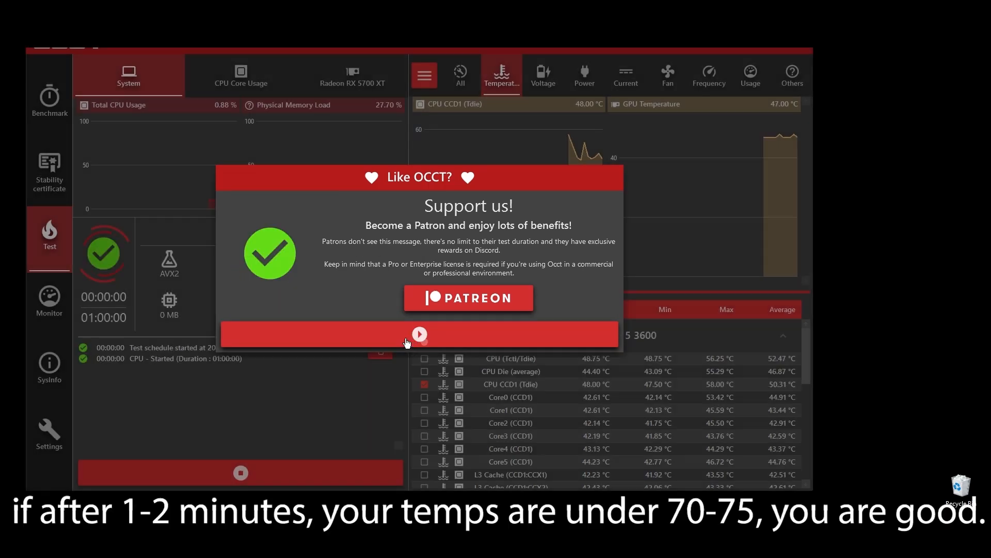
click(419, 334)
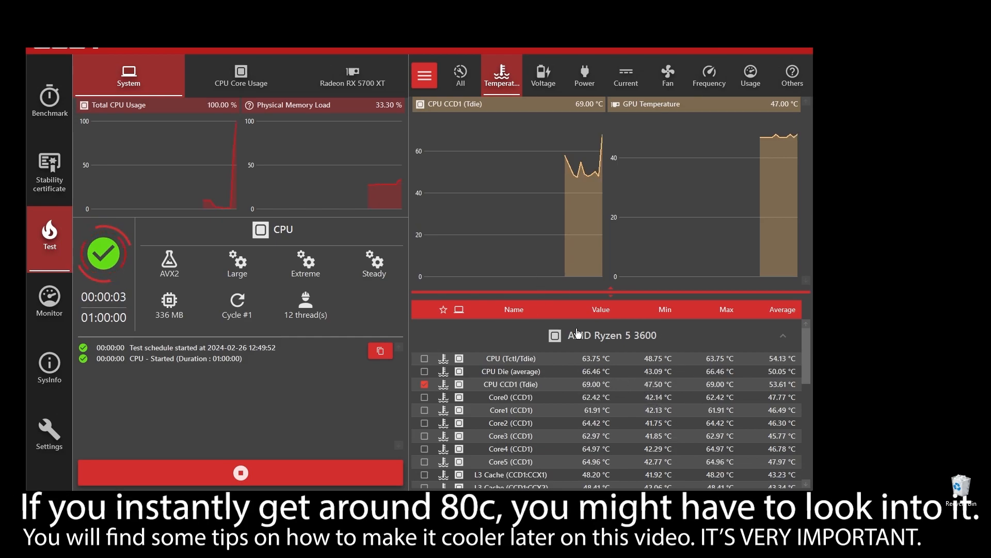
click(708, 74)
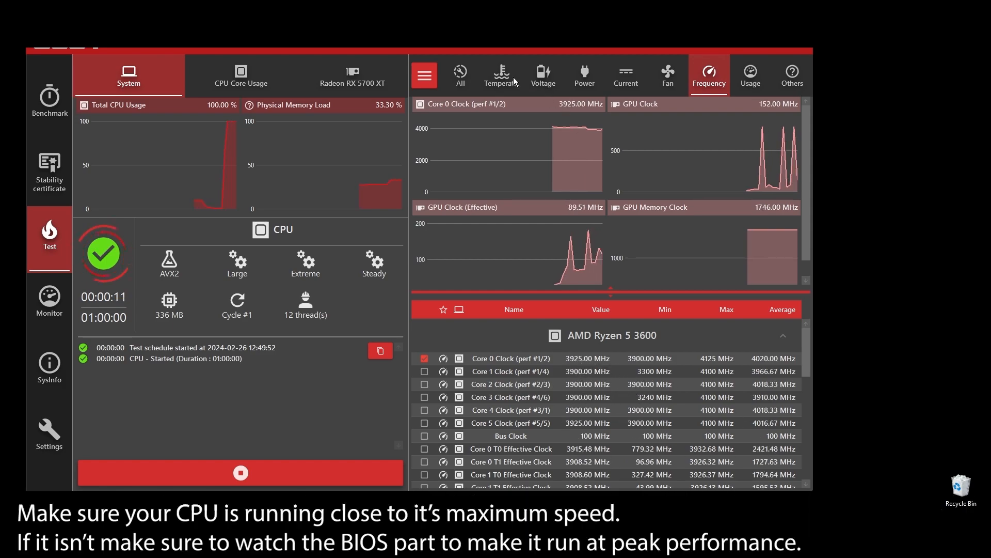
click(501, 73)
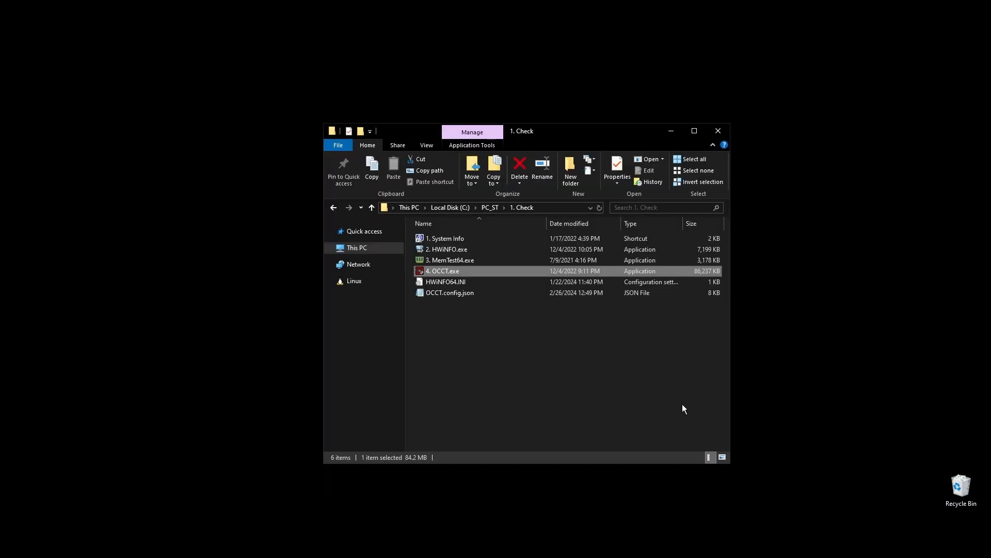
Run 1. Dx Web Setup.exe, accept the license and decline Bing Bar to start installing.
click(533, 332)
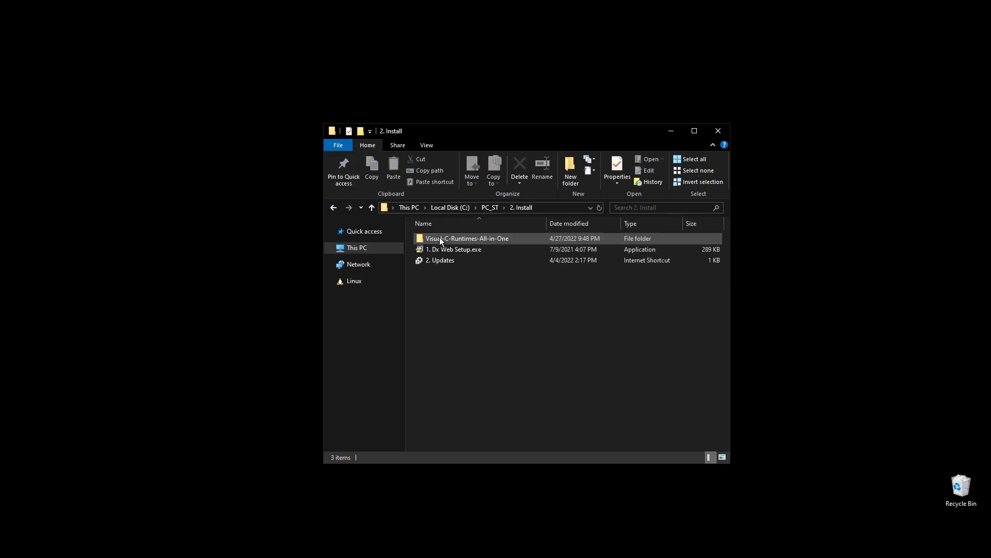
click(453, 249)
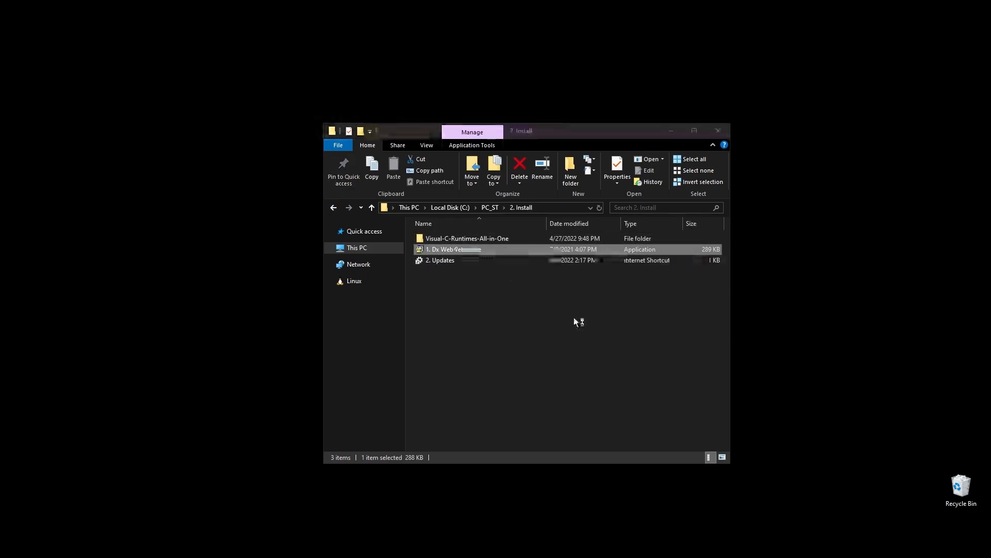
double_click(452, 249)
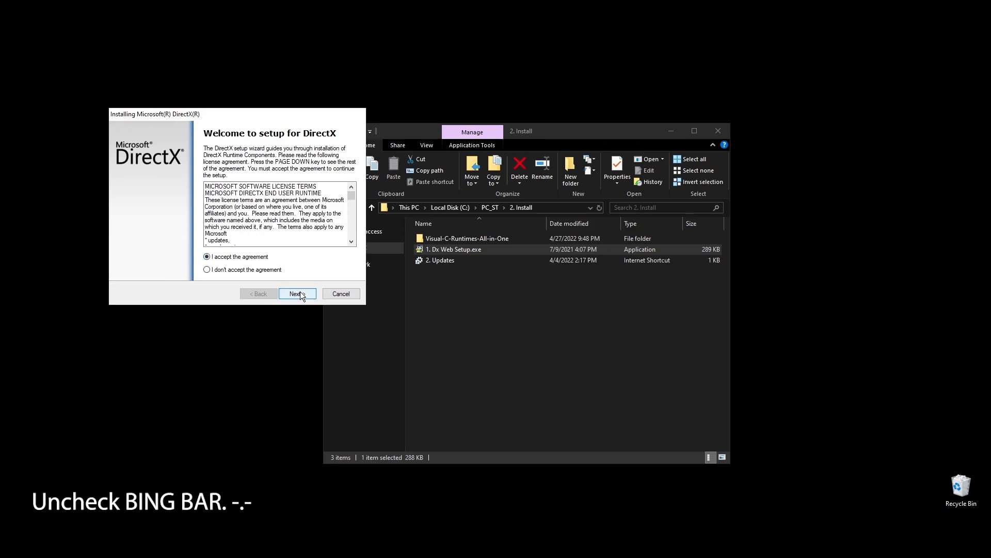
click(296, 294)
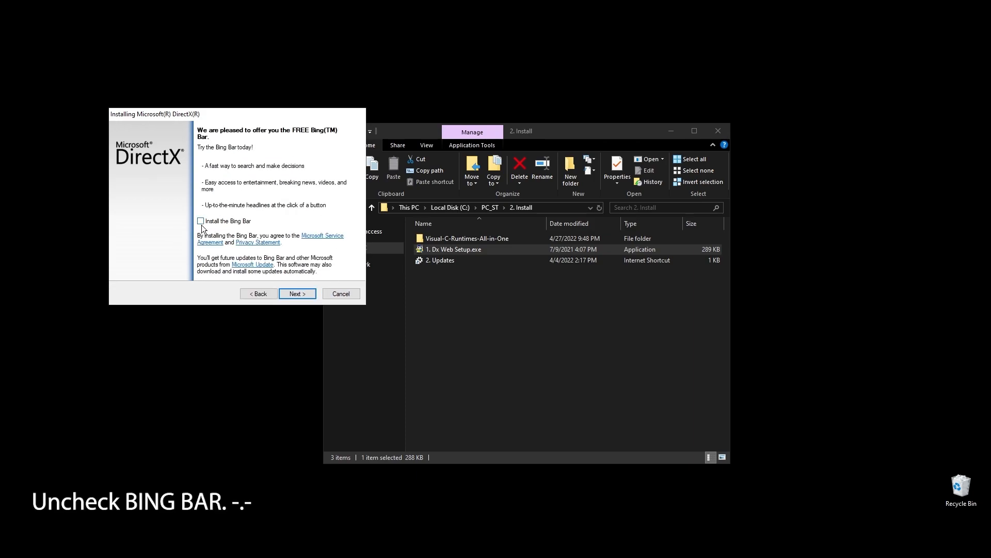
click(297, 294)
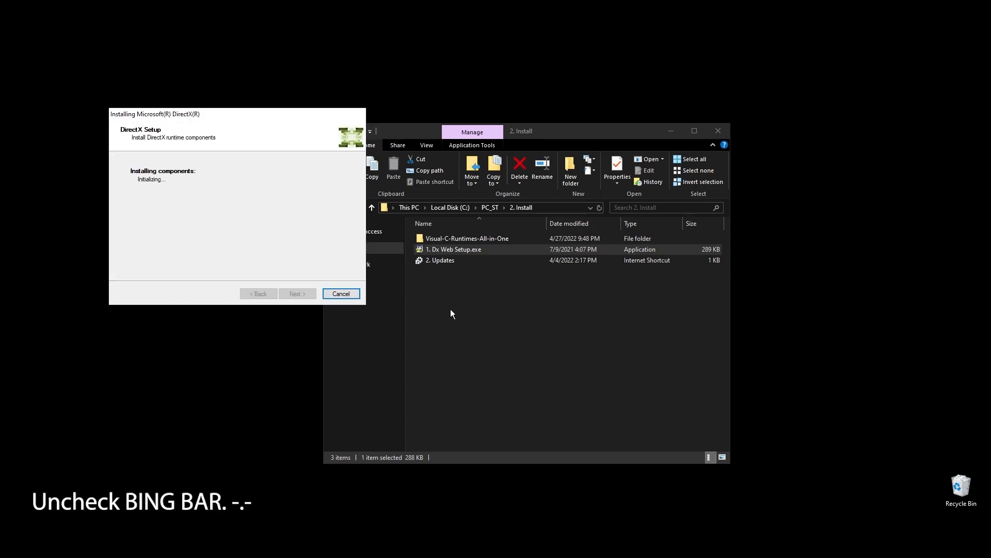
mouse_move(539, 396)
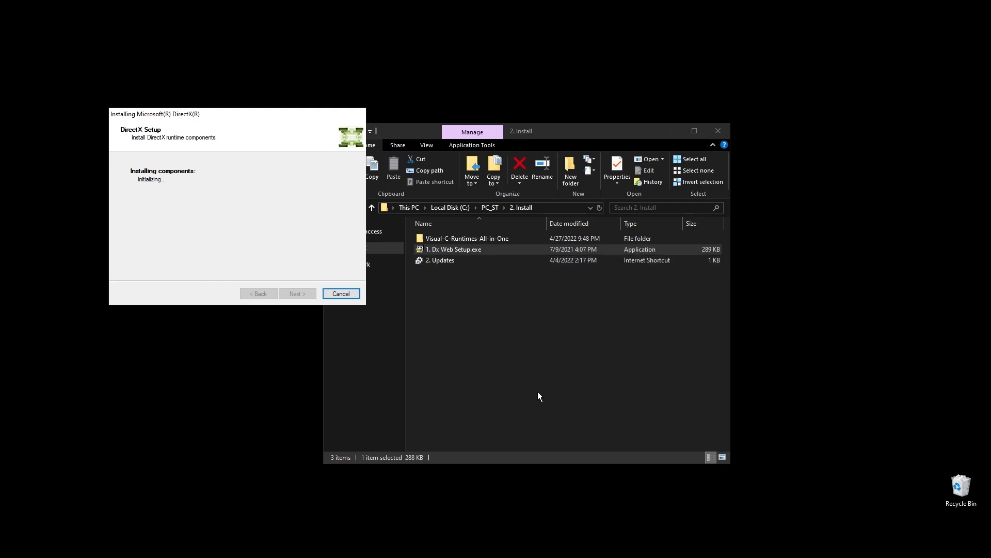
mouse_move(455, 300)
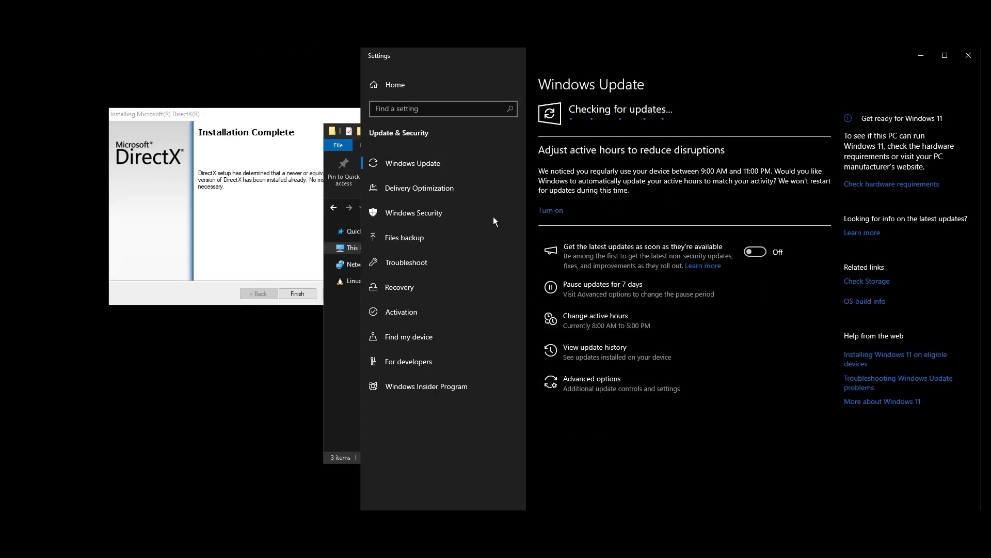
Finish DirectX Setup and run install_all.bat as administrator.
click(297, 293)
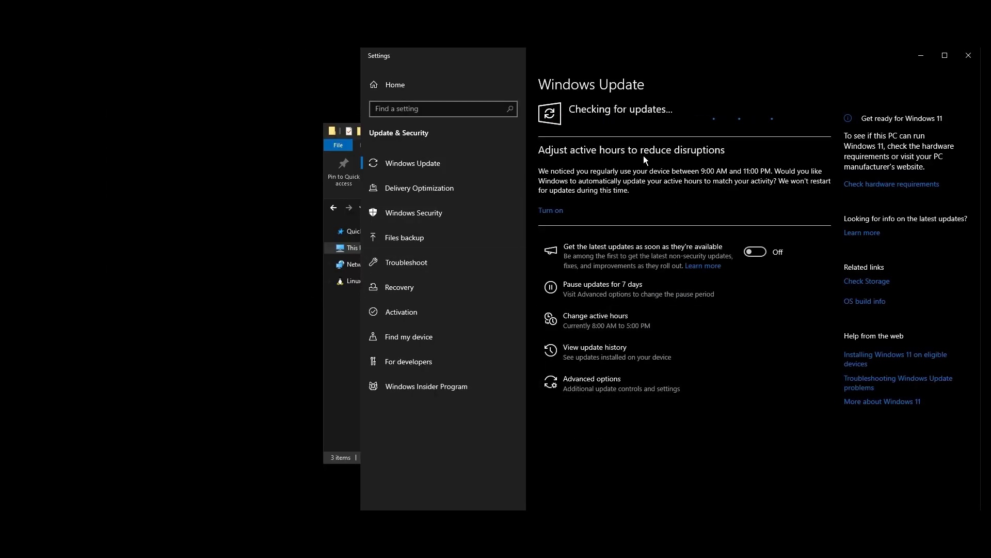
mouse_move(728, 161)
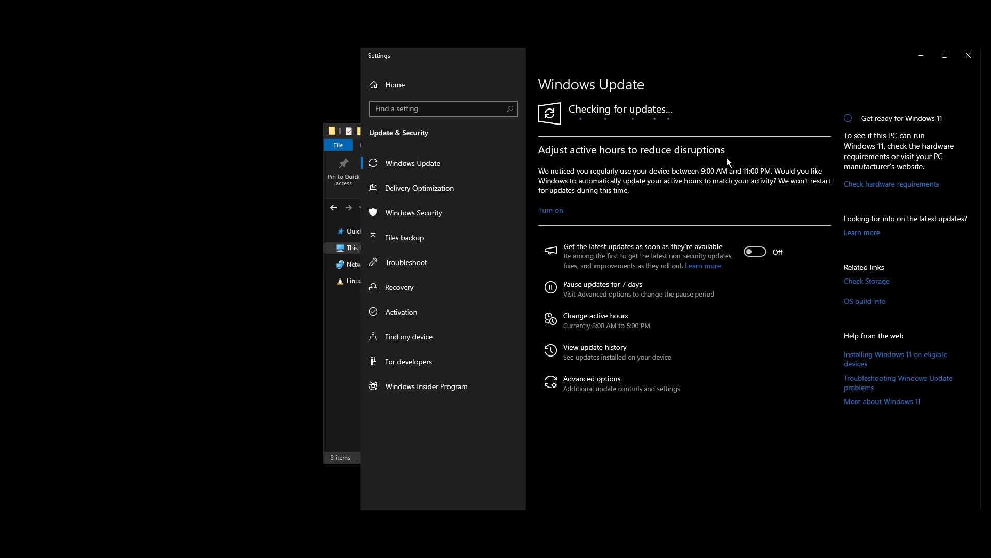
mouse_move(721, 161)
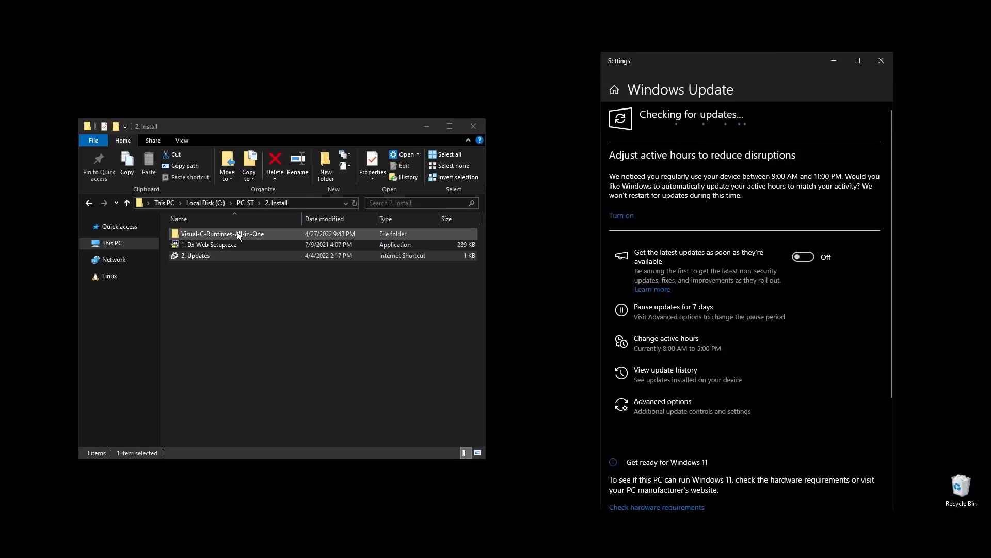
right_click(198, 233)
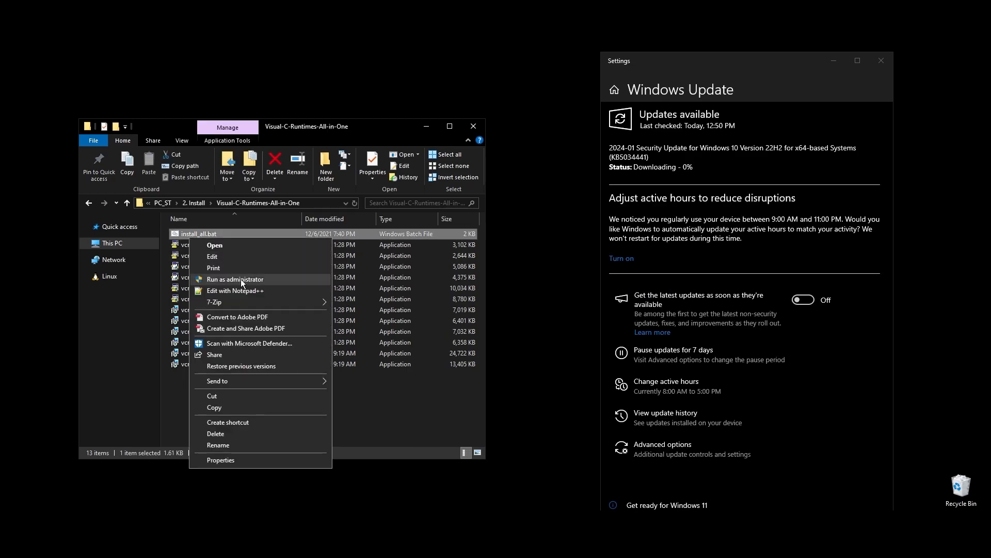
click(234, 279)
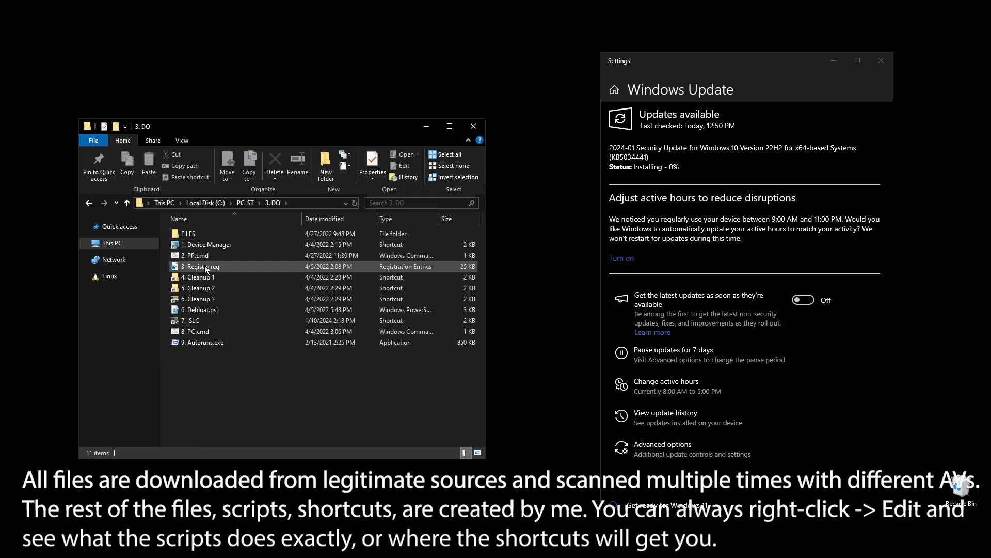
mouse_move(196, 256)
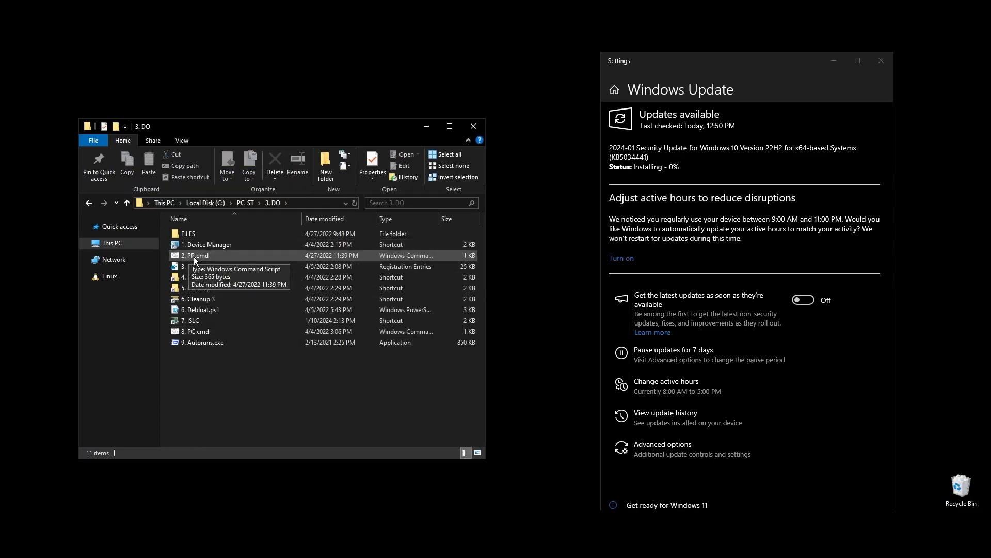
Select 2. PP.cmd and bring up the context menu for 3. Registry.reg.
click(196, 254)
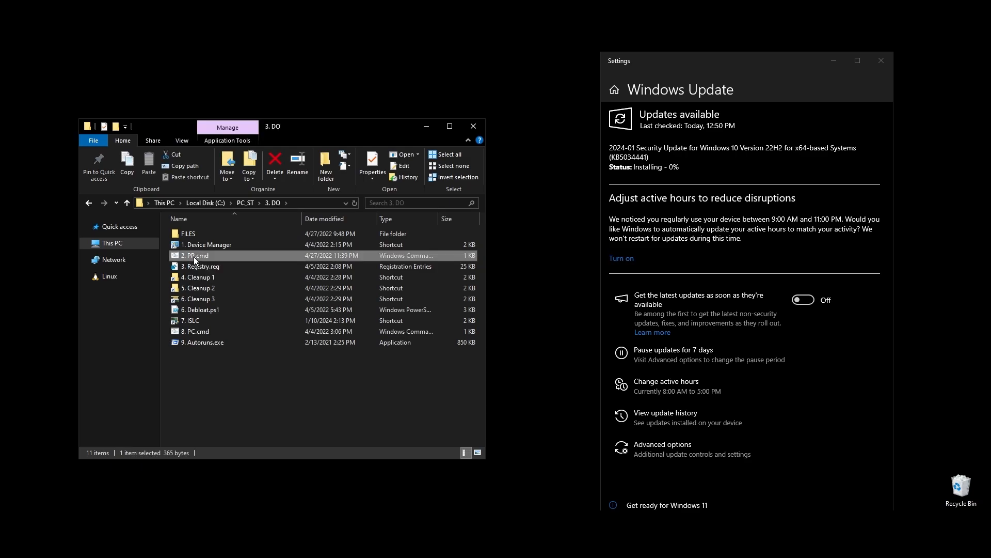
mouse_move(265, 129)
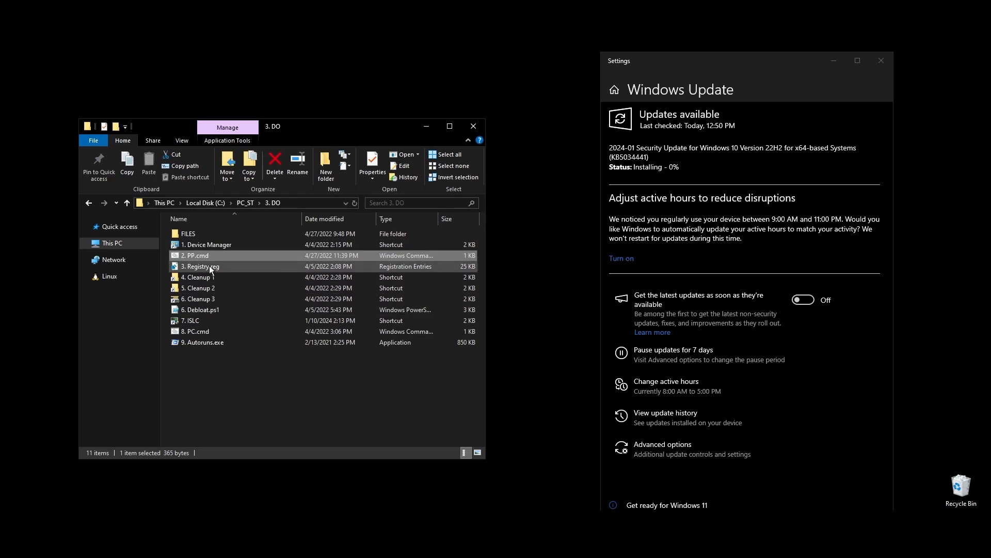
right_click(201, 267)
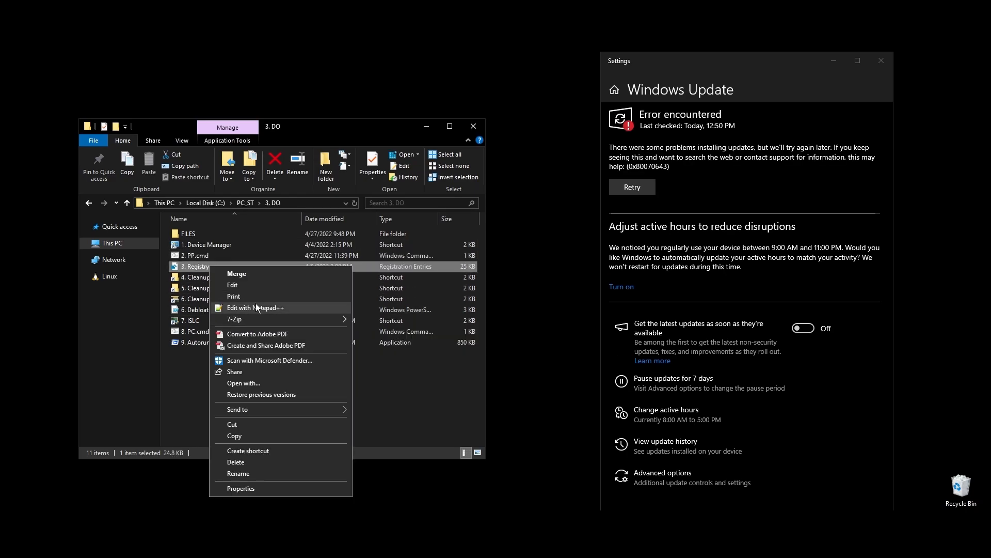
Open 3. Registry.reg in Notepad++ and scroll through all its entries to the end.
click(256, 307)
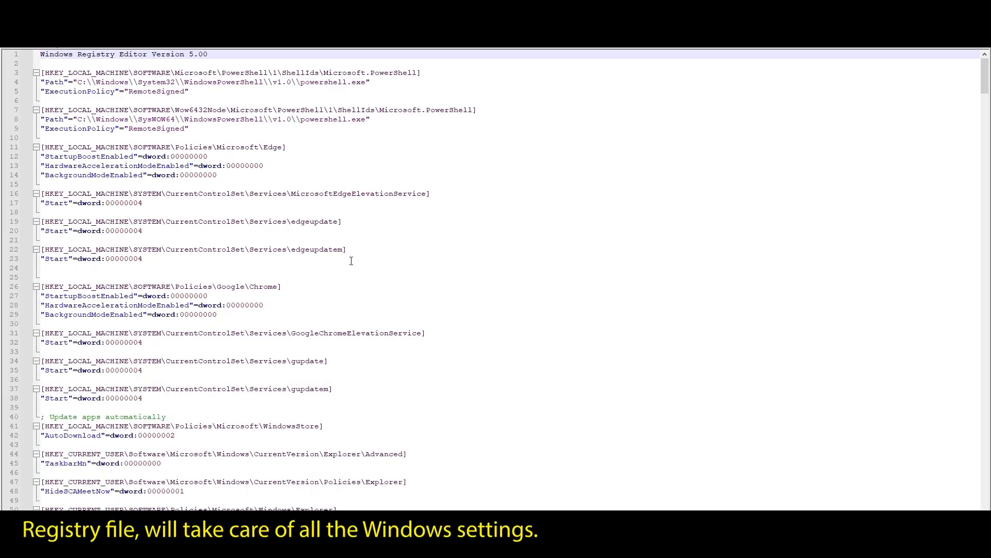
scroll(down, 3)
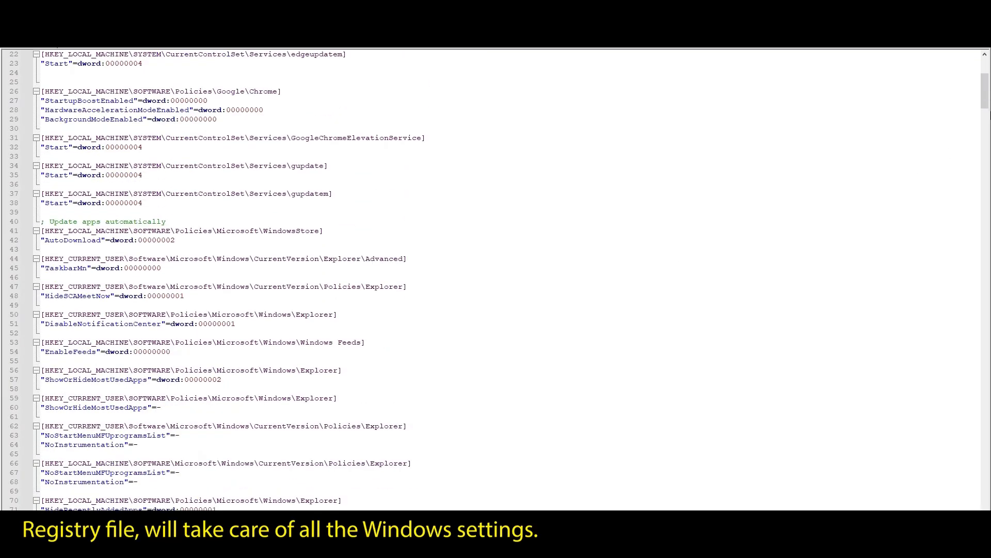
scroll(down, 3)
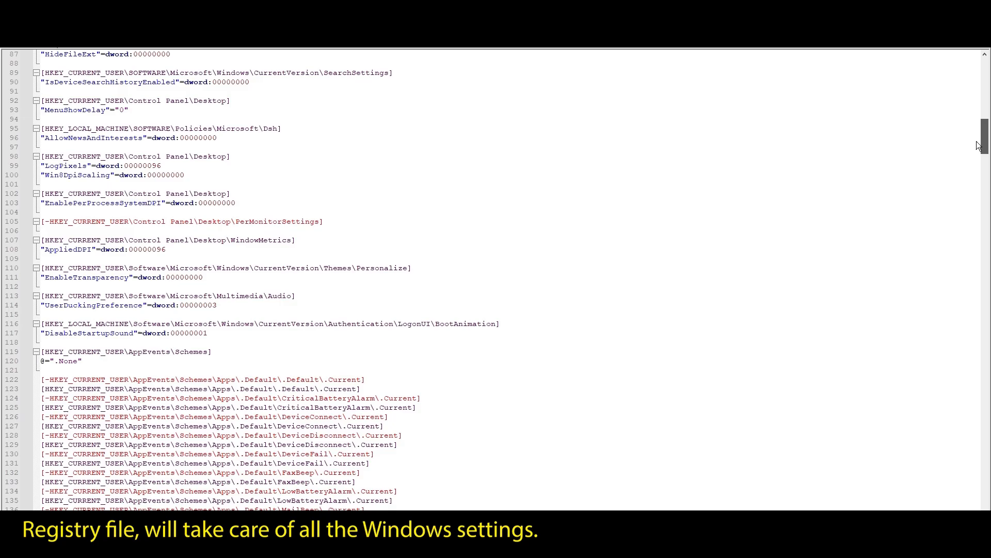
scroll(down, 3)
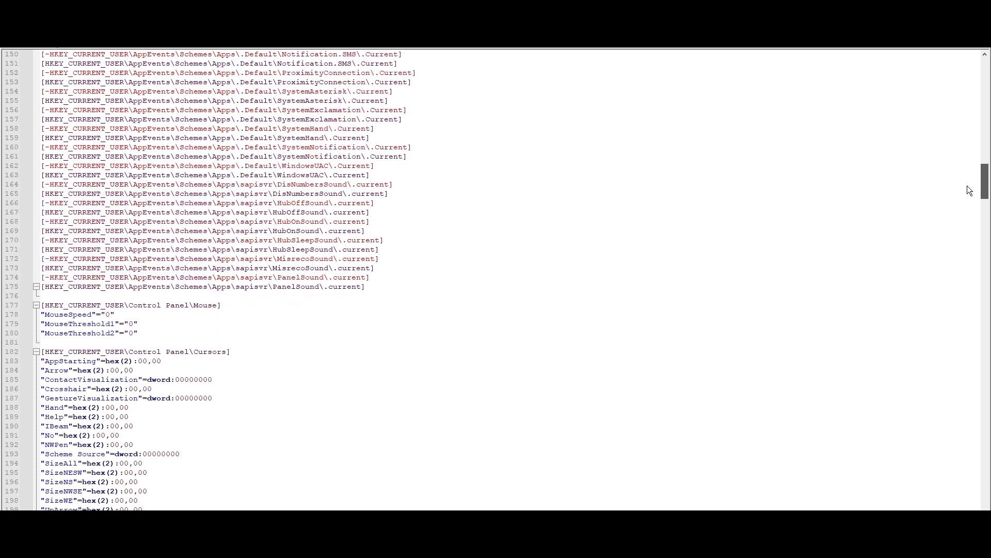
scroll(down, 3)
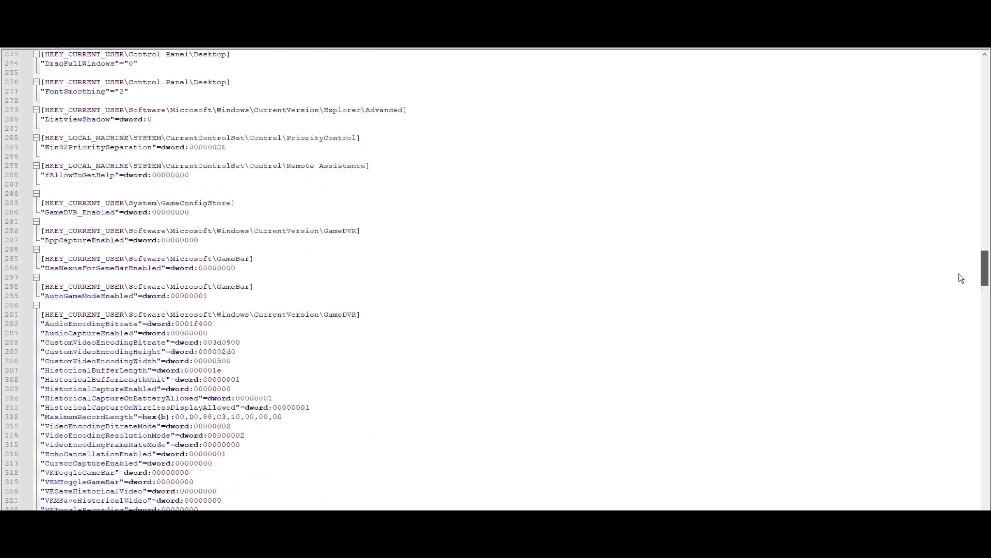
scroll(down, 3)
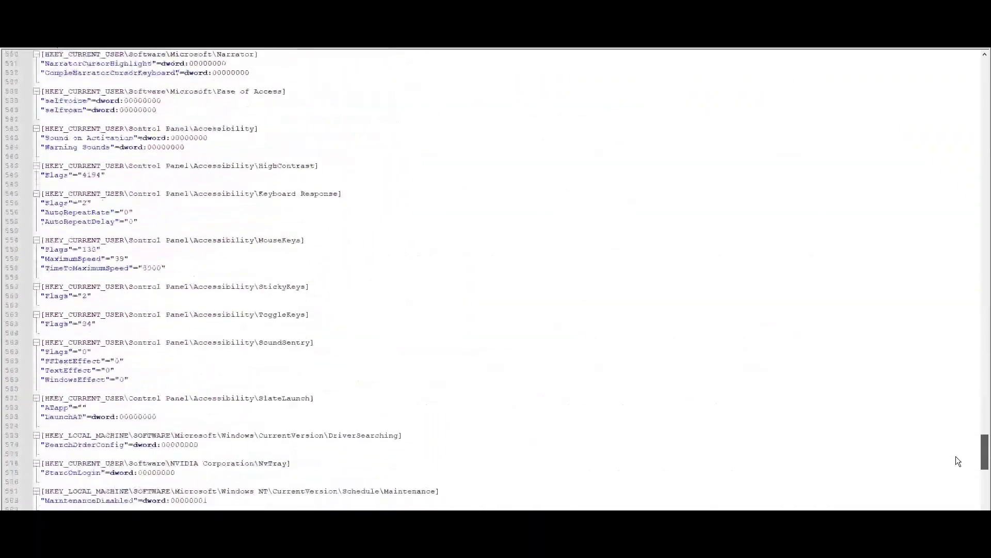
scroll(down, 3)
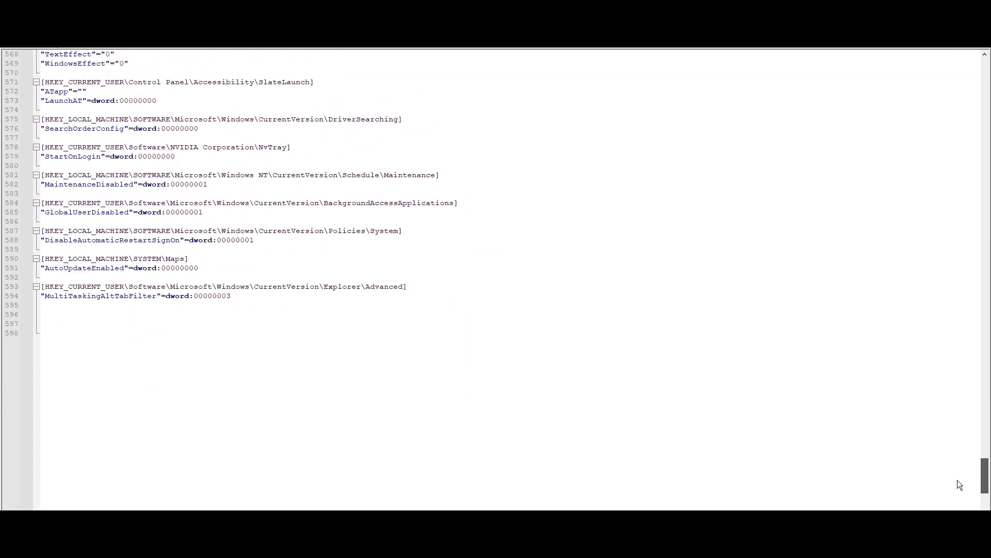
scroll(up, 3)
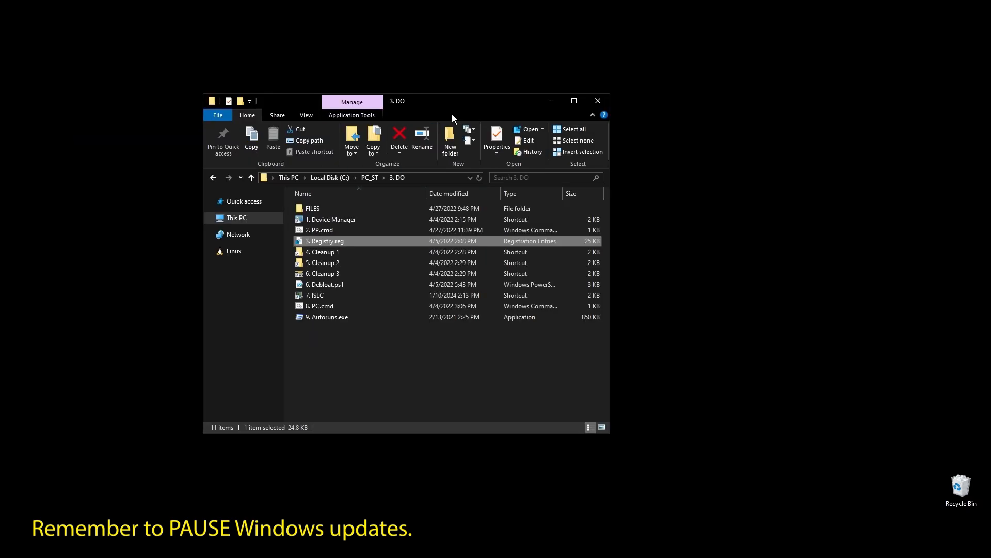
mouse_move(324, 249)
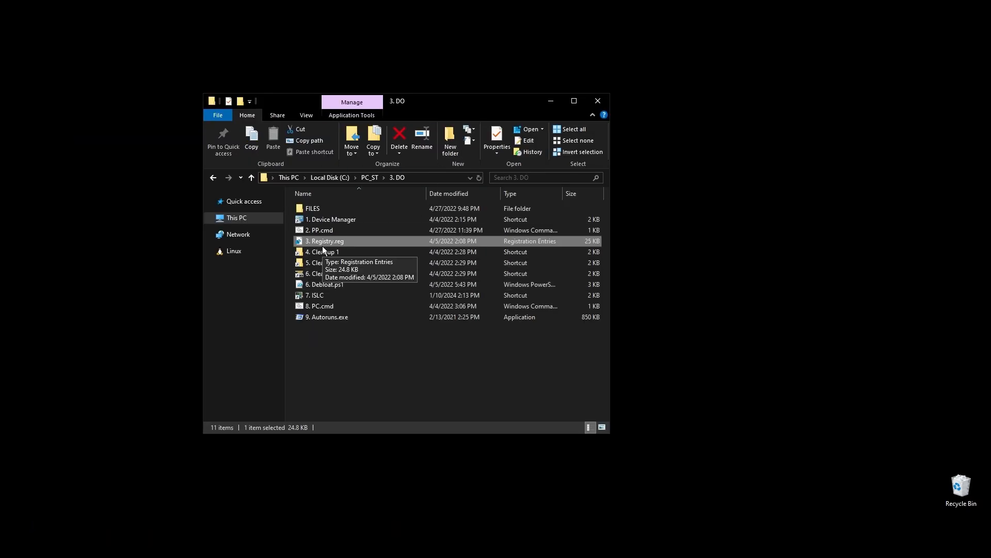
Merge 3. Registry.reg into the registry and acknowledge the Registry Editor confirmation.
double_click(326, 241)
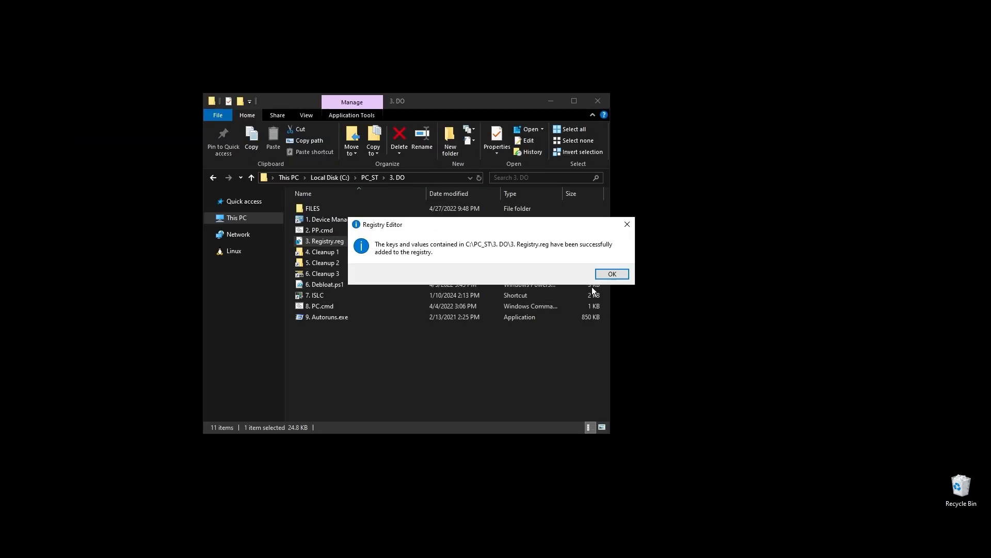
click(611, 273)
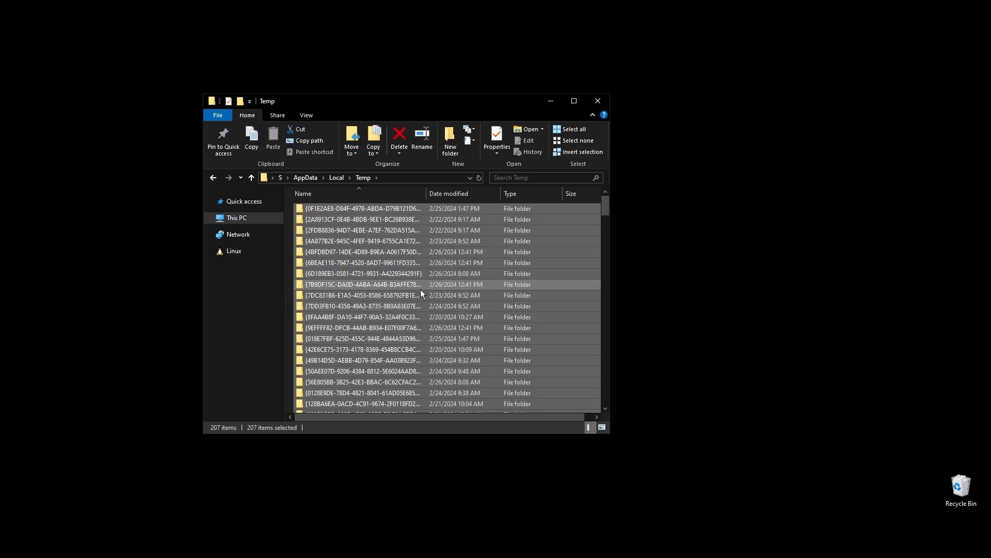
Run Disk Cleanup on drive C: from 6. Cleanup 3, keeping the default categories checked.
click(399, 135)
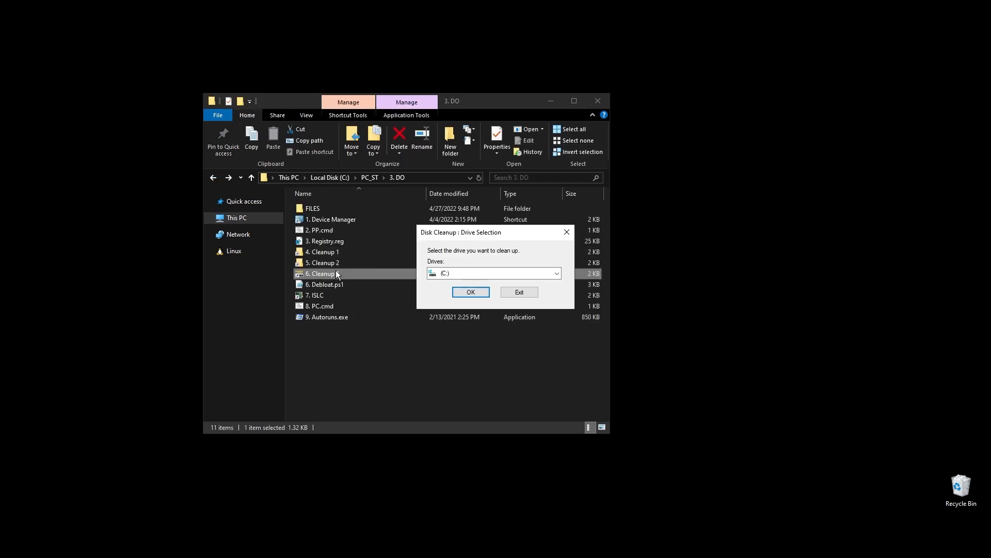
click(470, 291)
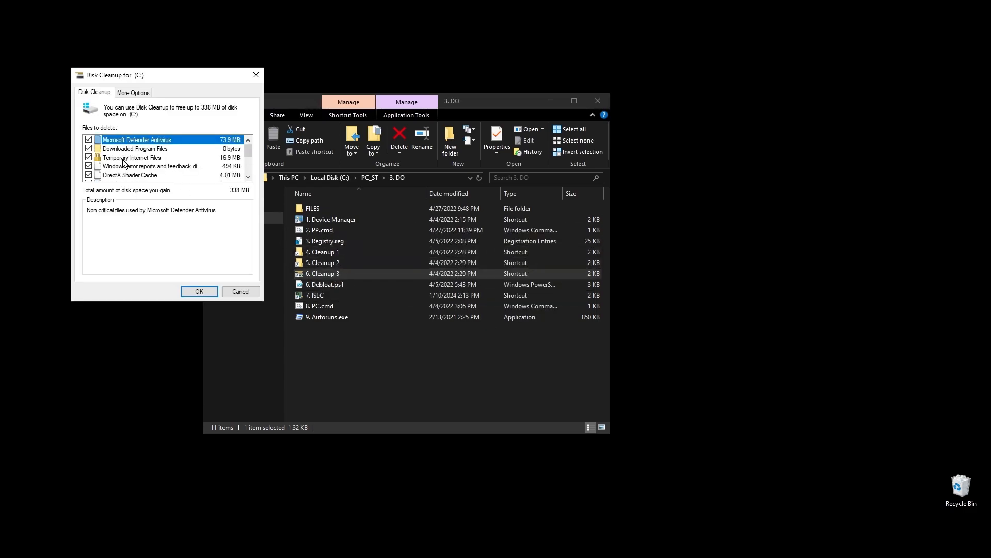
click(199, 291)
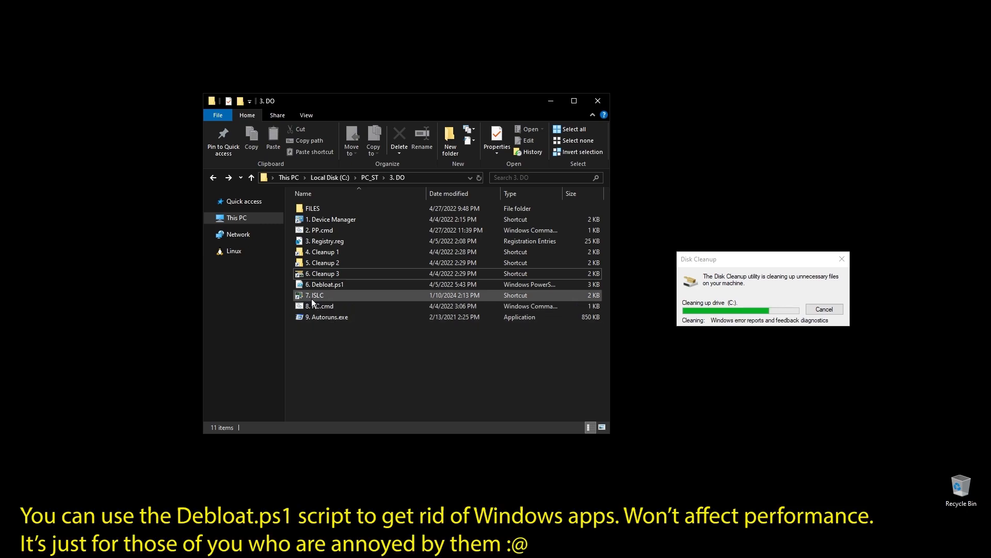
Launch 7. ISLC and start it with an 8192 MB threshold and 0.50 ms timer resolution.
click(315, 295)
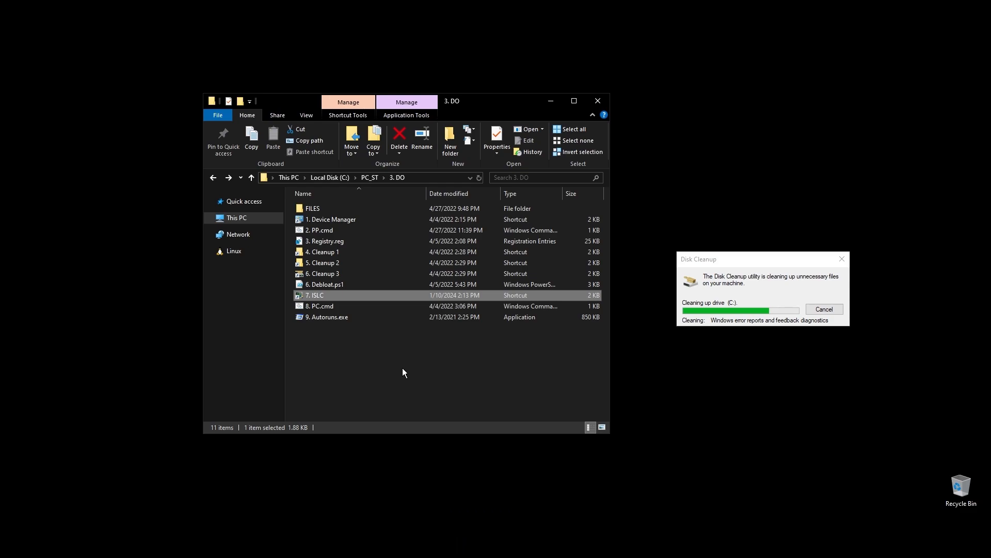
mouse_move(420, 368)
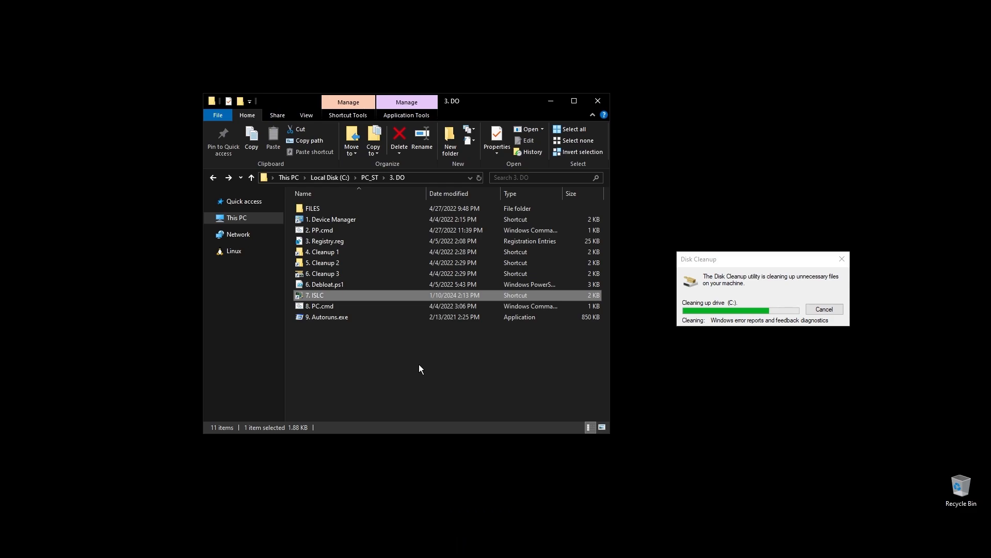
mouse_move(416, 368)
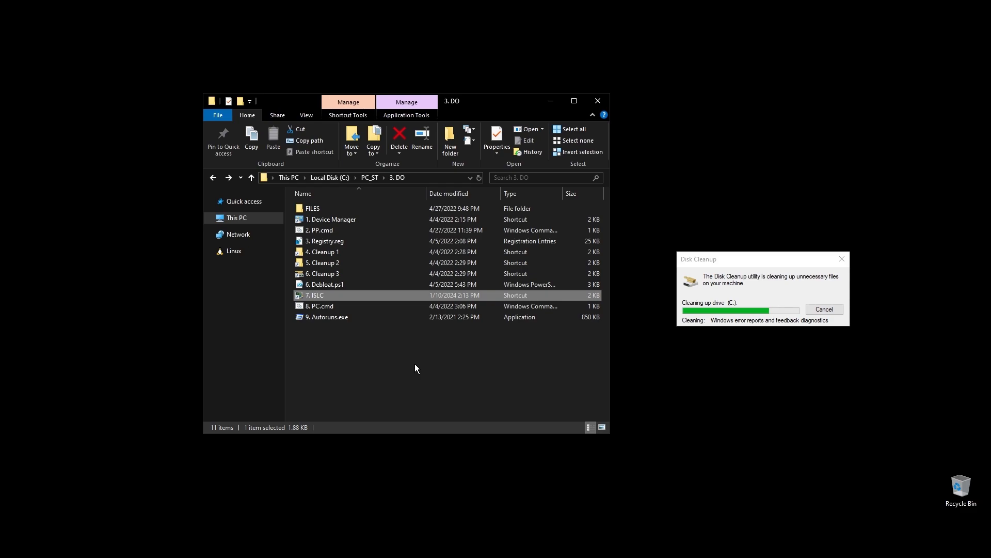
double_click(315, 295)
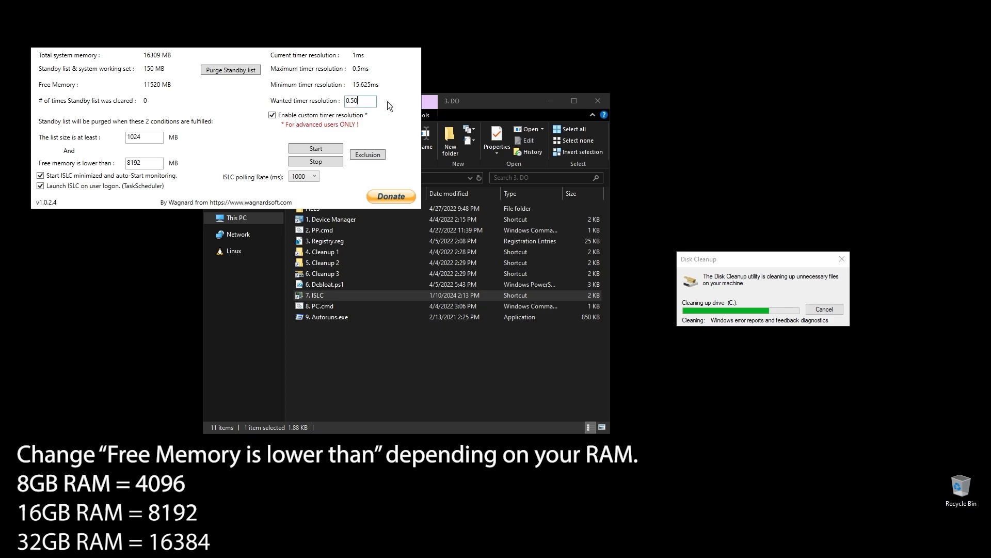
click(315, 148)
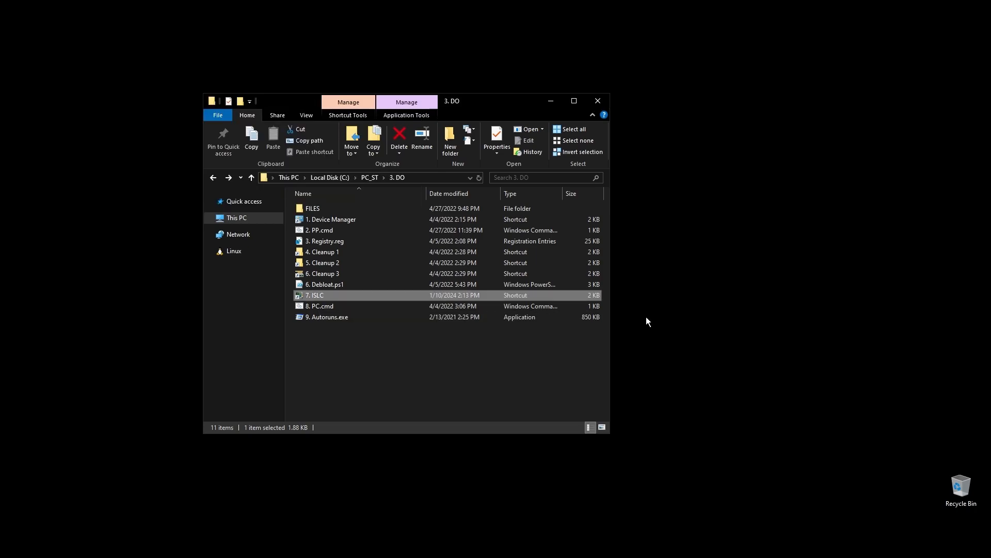
Run 8. PC.cmd as administrator to rebuild performance counters and set platform and dynamic tick.
right_click(320, 305)
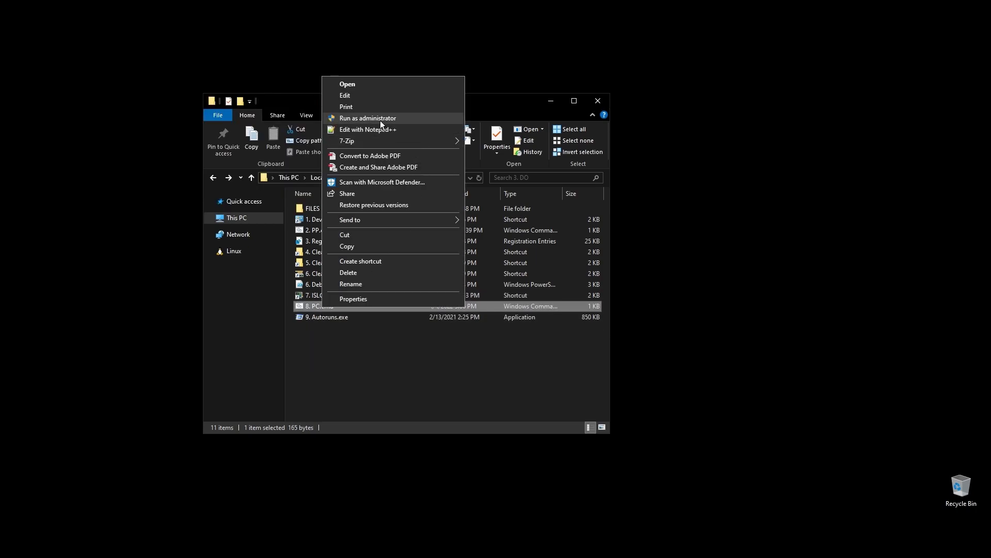
click(367, 118)
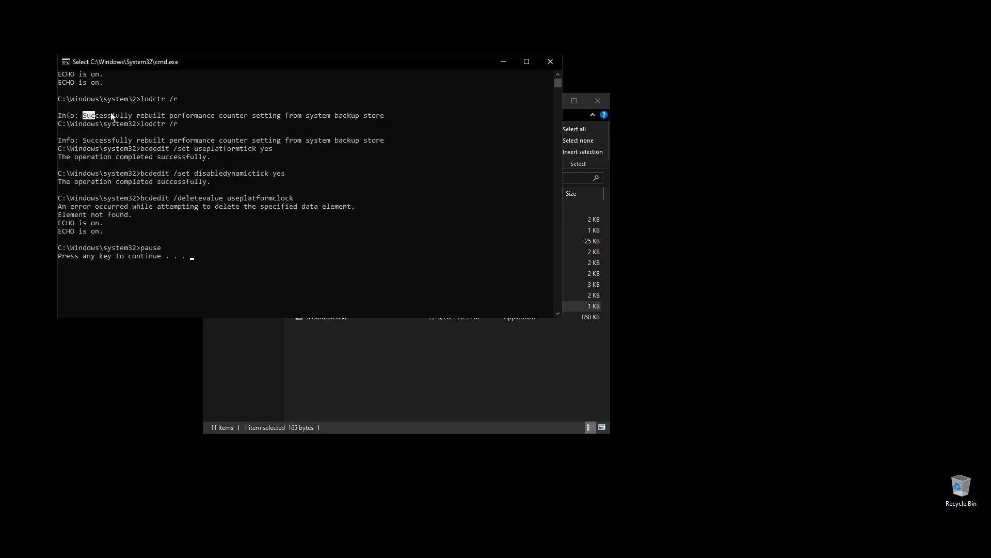
drag(83, 114, 251, 115)
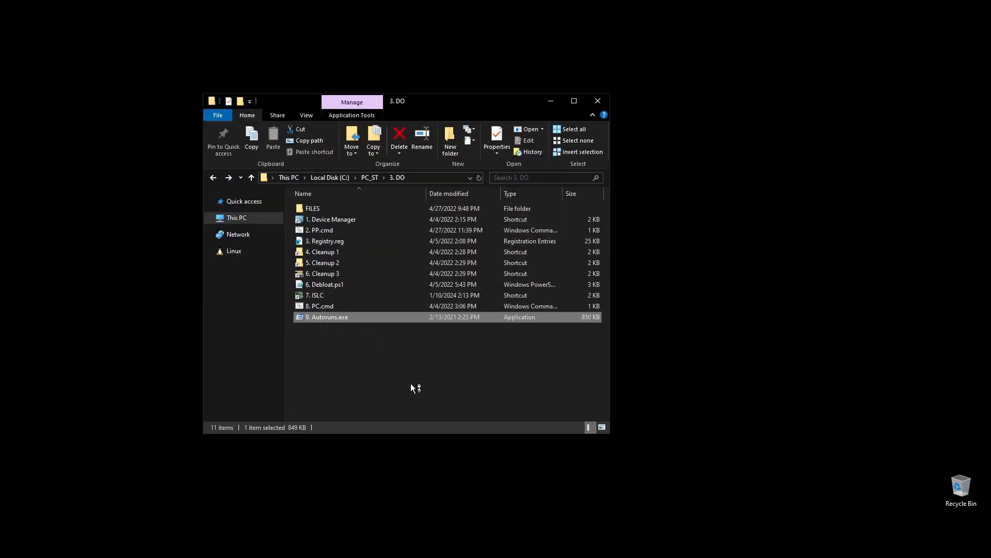
In Autoruns, untick Lightshot at logon plus AnyDesk, nordsec, Steam Client and WslInstaller services.
double_click(328, 317)
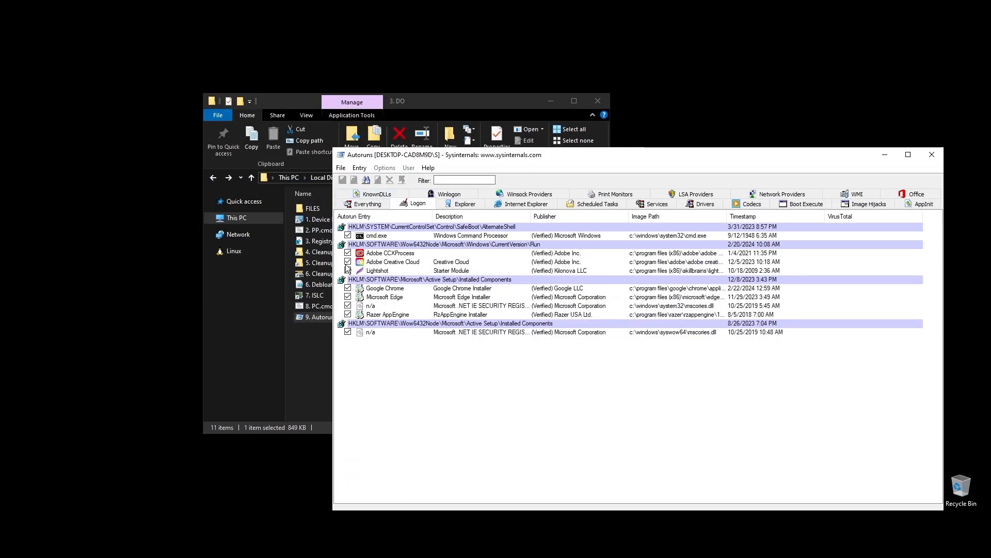
click(377, 270)
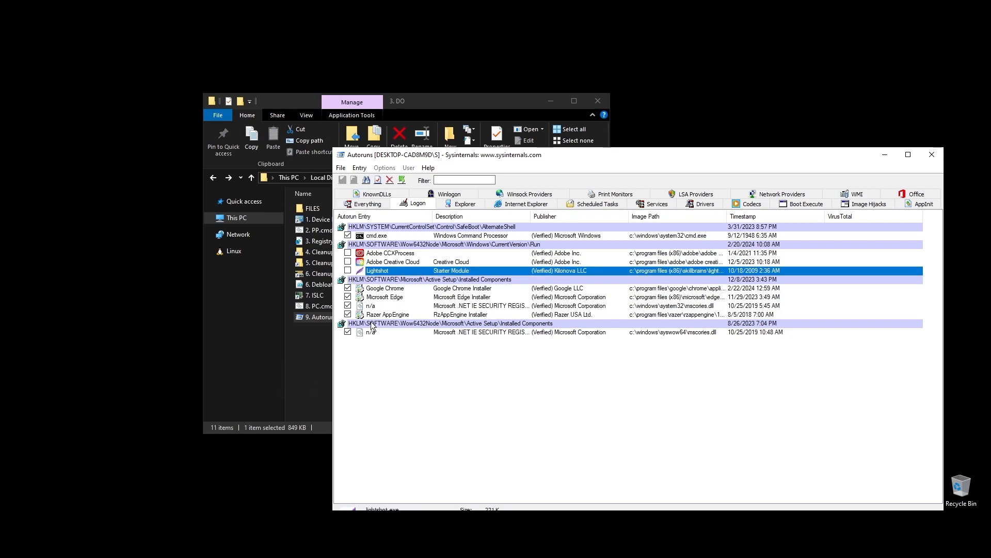
click(595, 203)
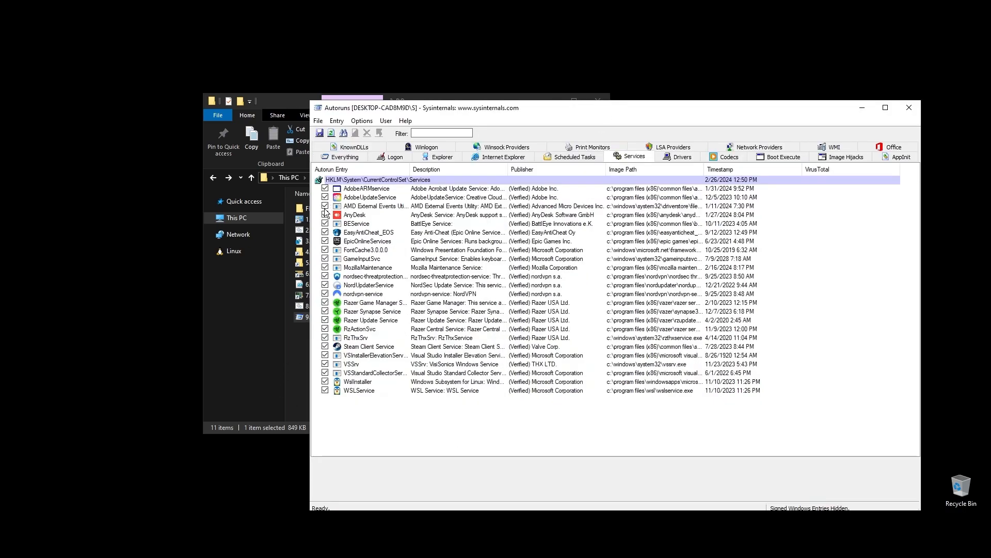
click(355, 215)
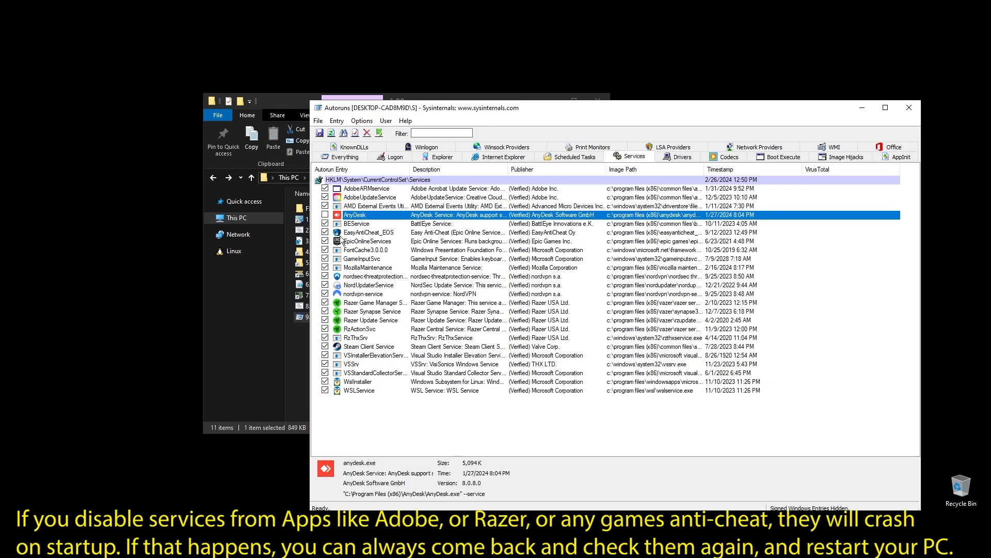
click(373, 276)
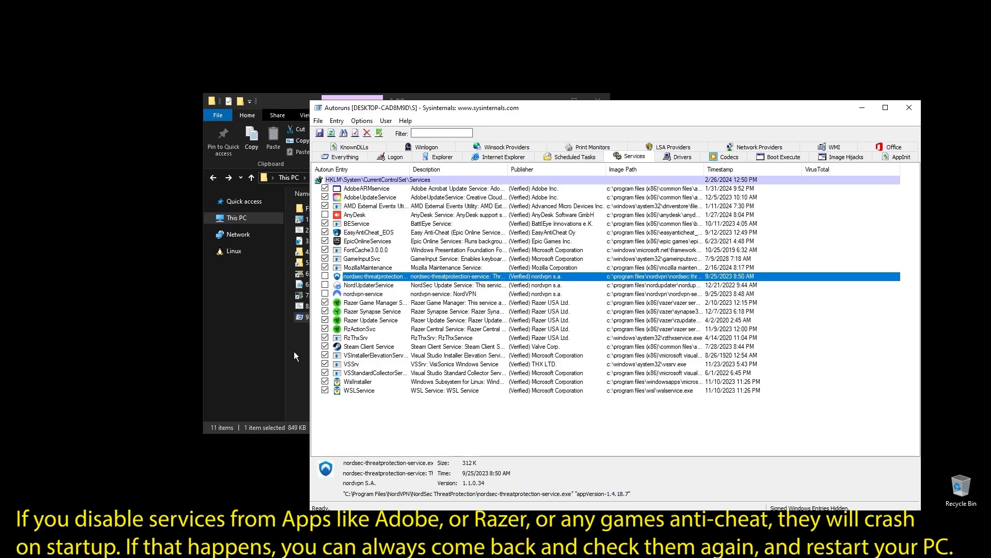
click(369, 347)
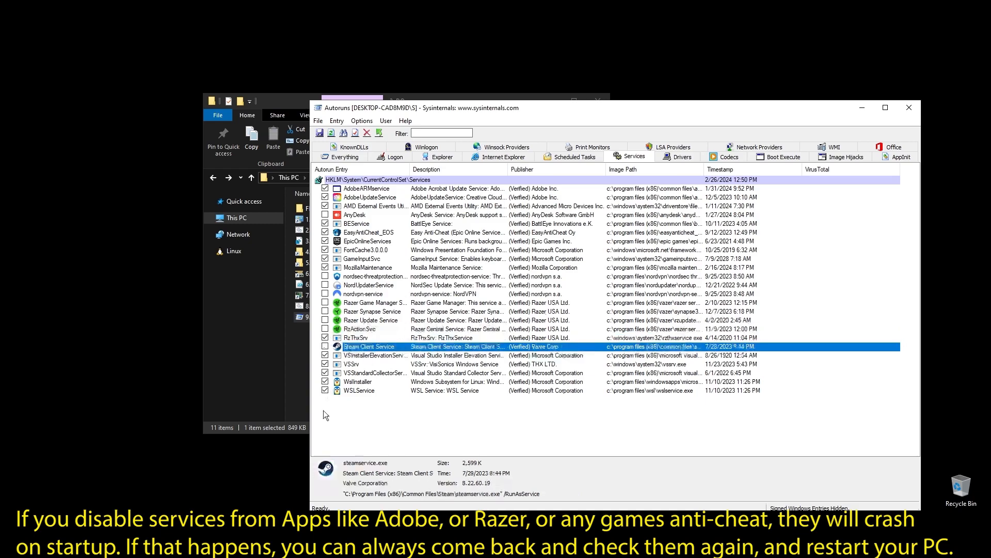
click(380, 381)
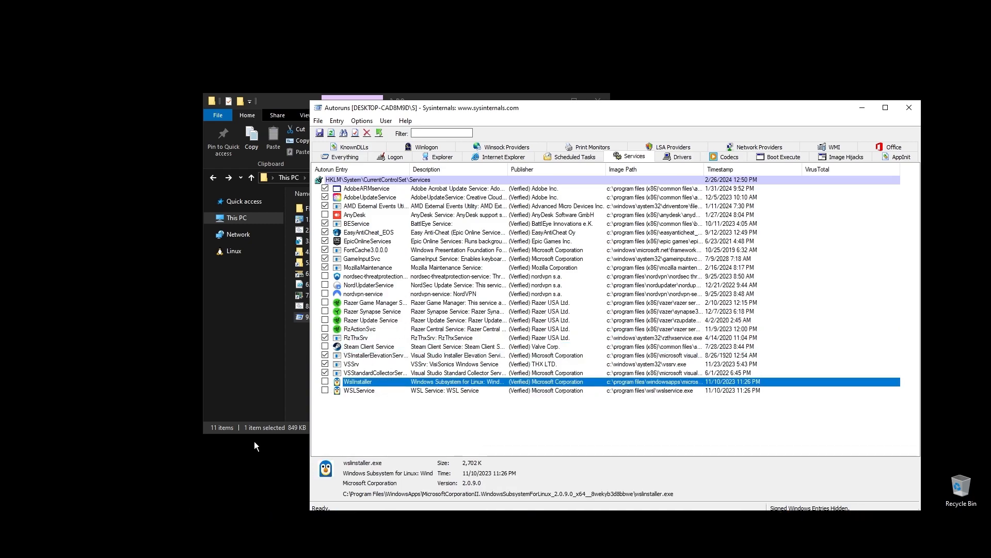
mouse_move(300, 408)
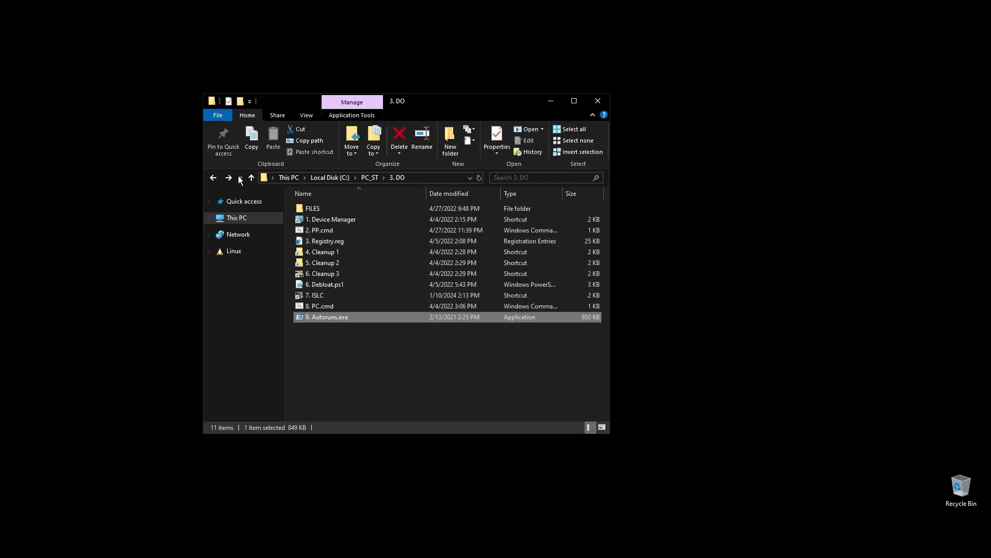
Launch Display Driver Uninstaller.exe from PC_ST > 4. GPU > DDU.
click(251, 177)
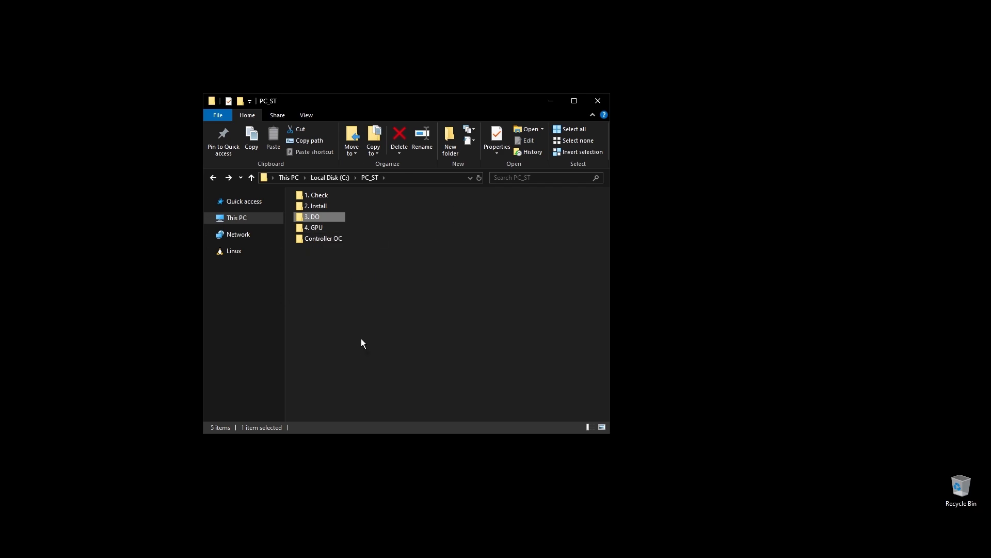
double_click(313, 227)
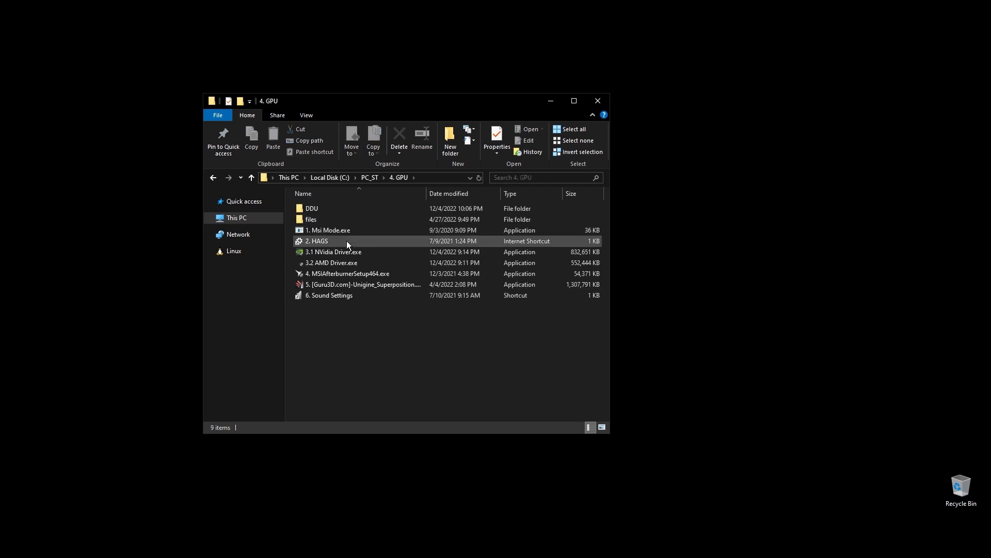
mouse_move(329, 208)
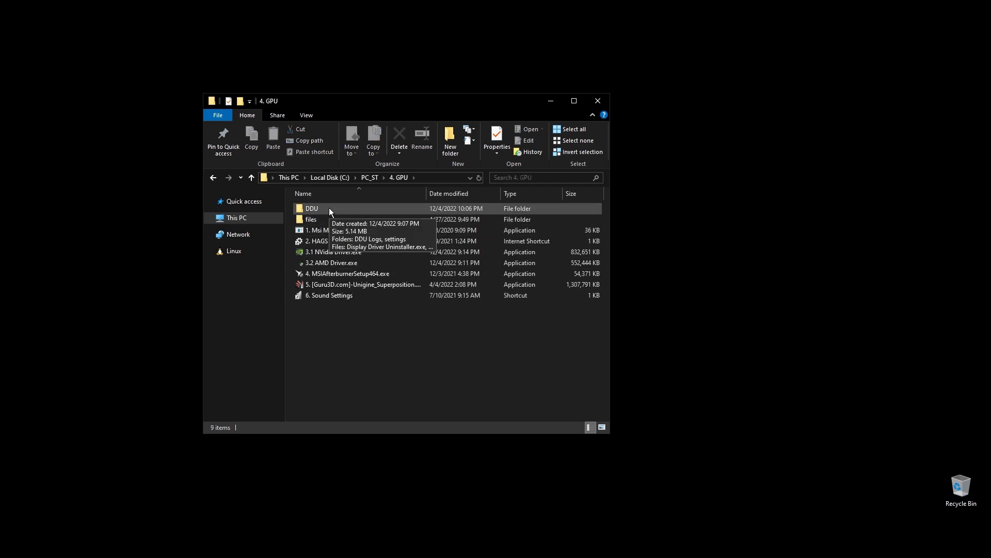
double_click(311, 208)
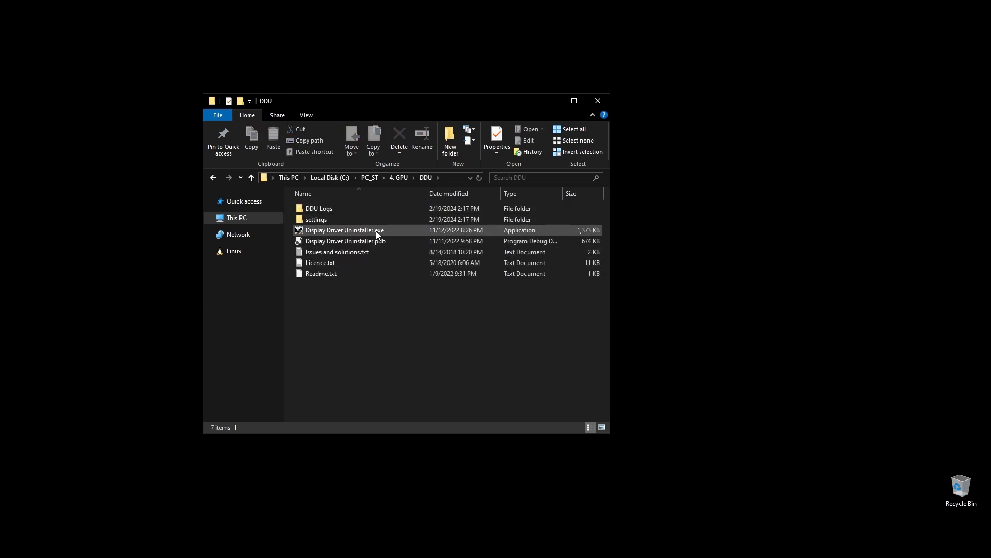
click(344, 229)
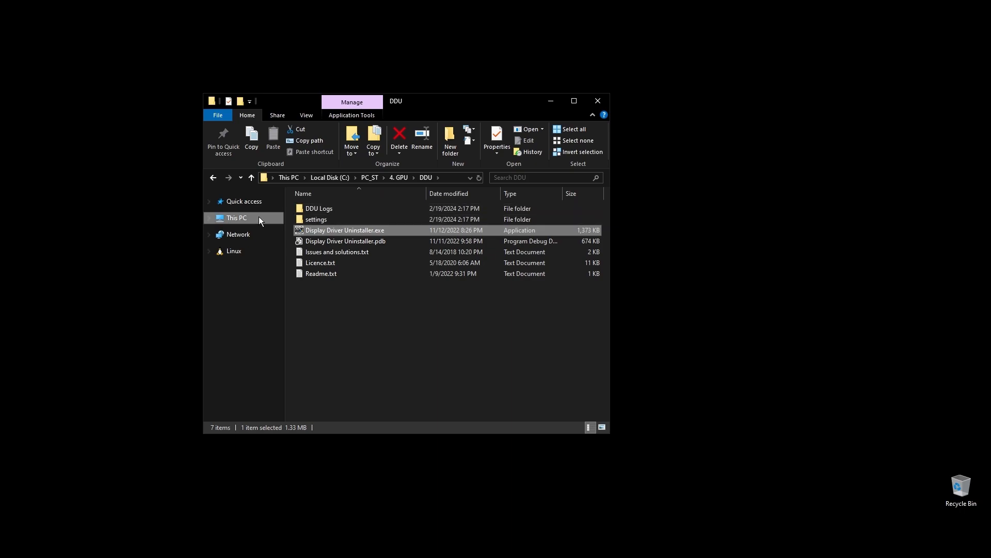
double_click(345, 229)
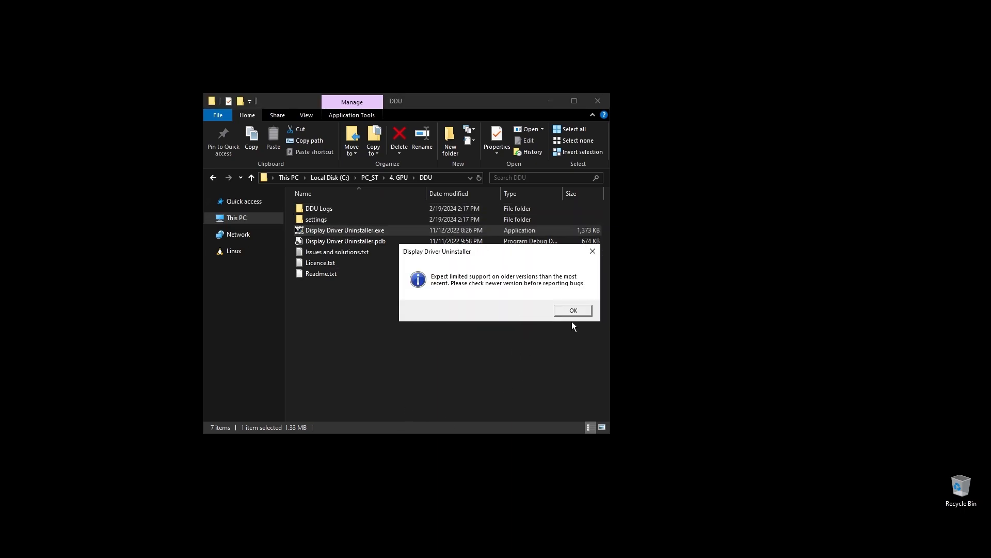
Dismiss DDU's version and Safe Mode notices, choose GPU as device type, then close DDU.
click(572, 310)
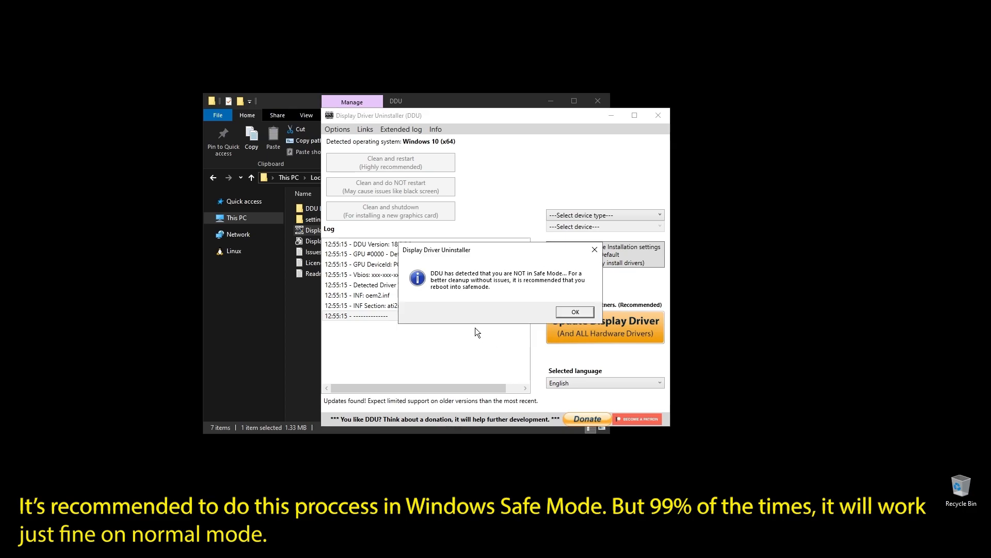
click(574, 311)
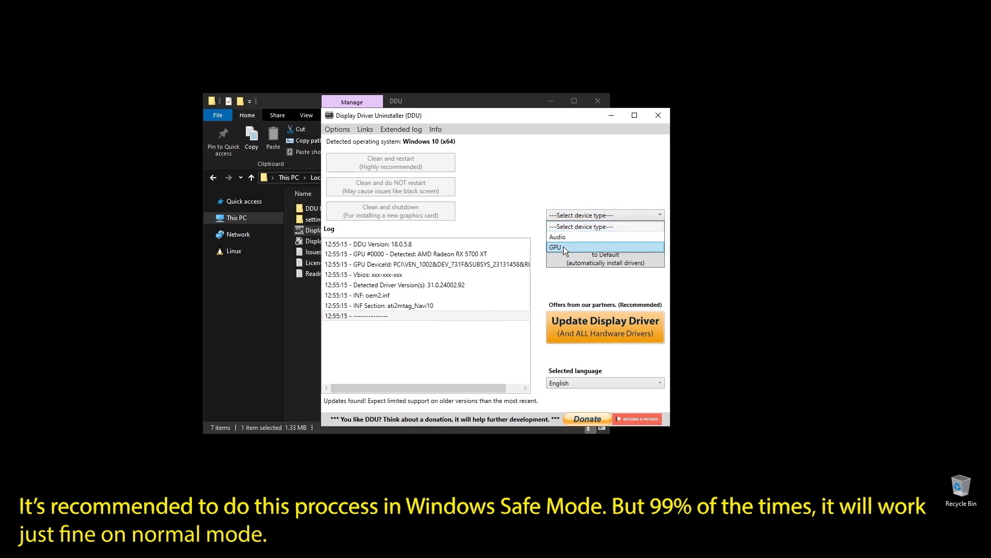
click(555, 247)
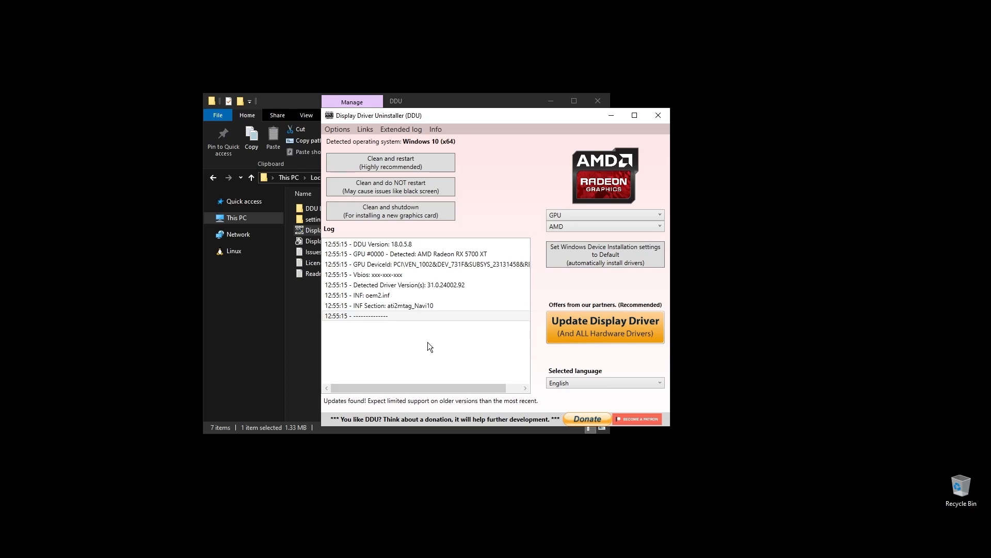
mouse_move(391, 161)
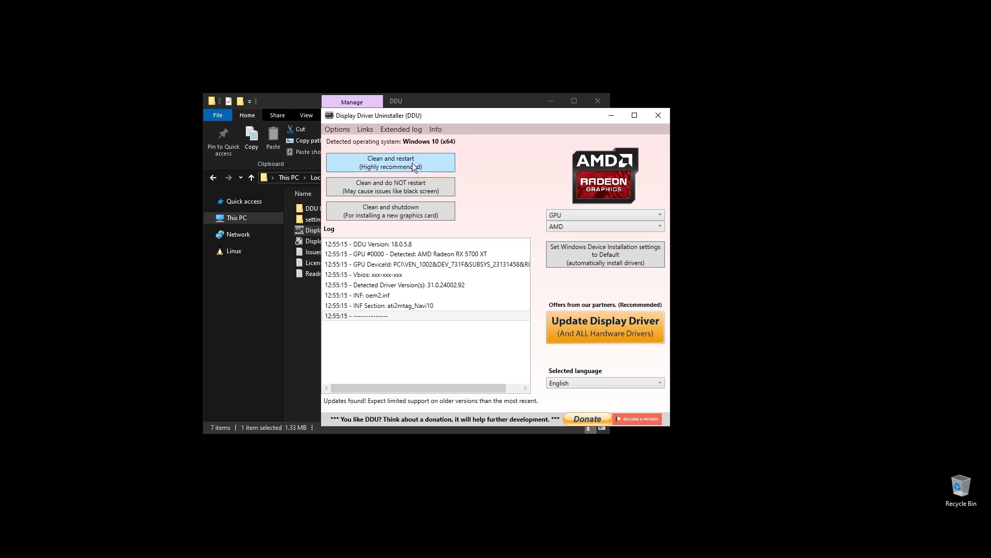
mouse_move(390, 163)
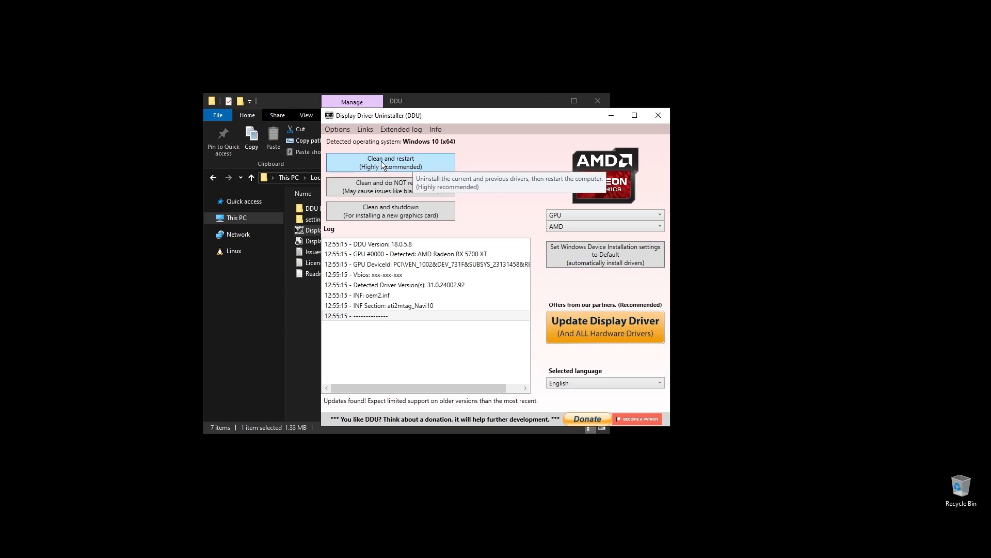
mouse_move(322, 174)
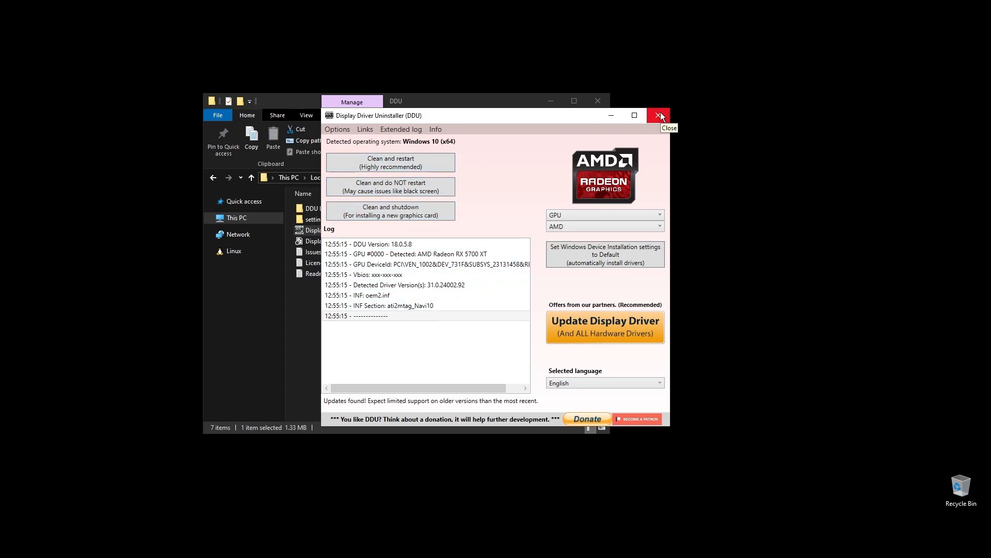
click(659, 115)
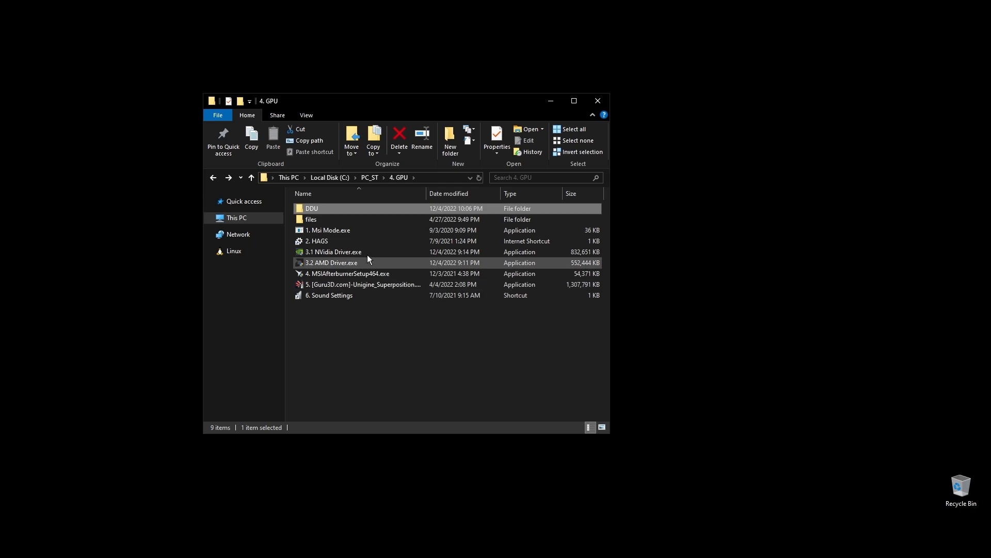
click(334, 251)
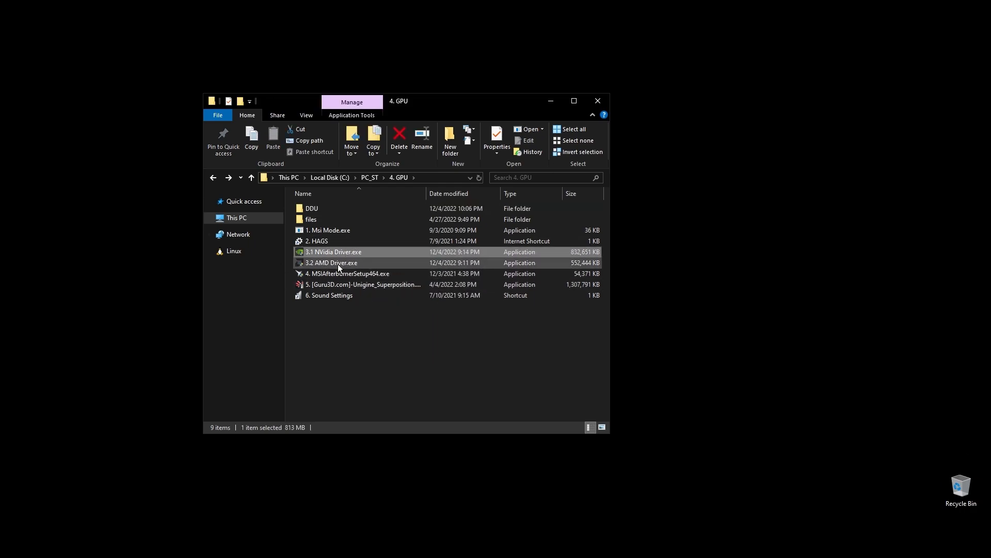
mouse_move(331, 262)
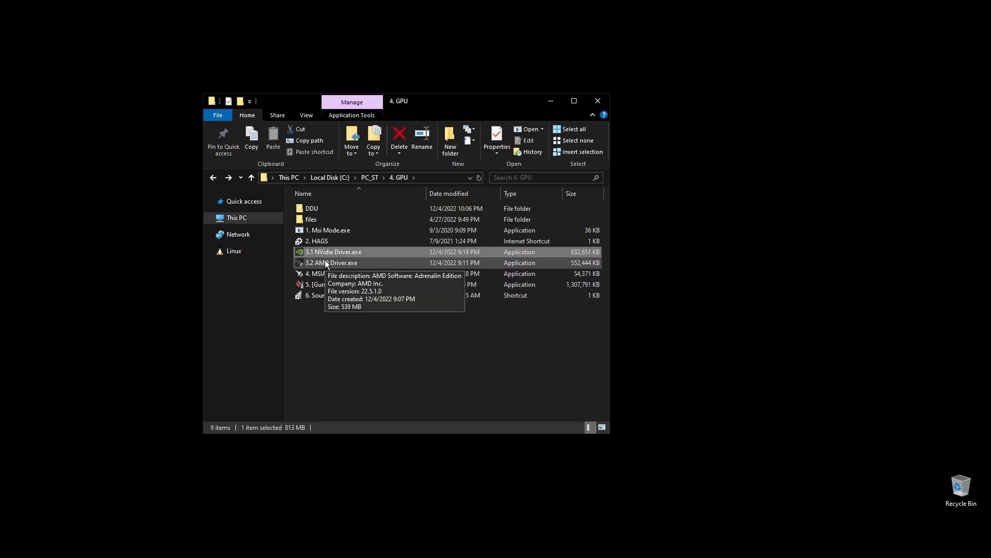
mouse_move(331, 263)
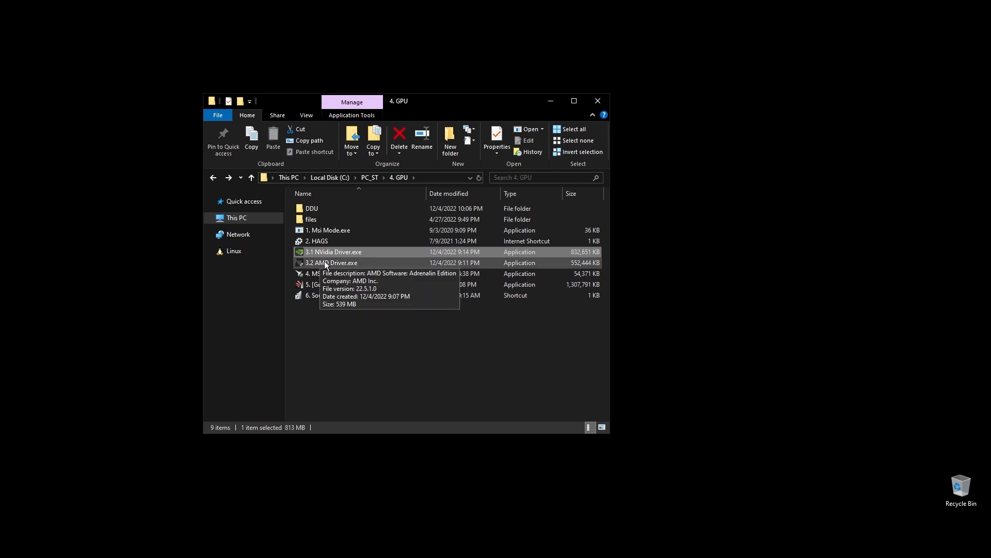
mouse_move(487, 291)
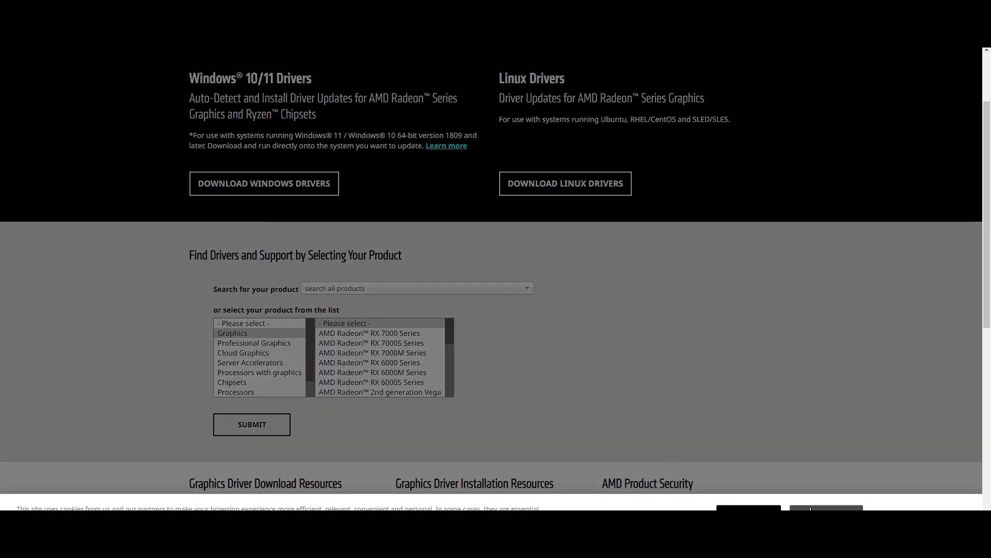
Open AMD's RX 5700 XT driver page, then pick a GeForce product series on NVIDIA's site.
click(372, 343)
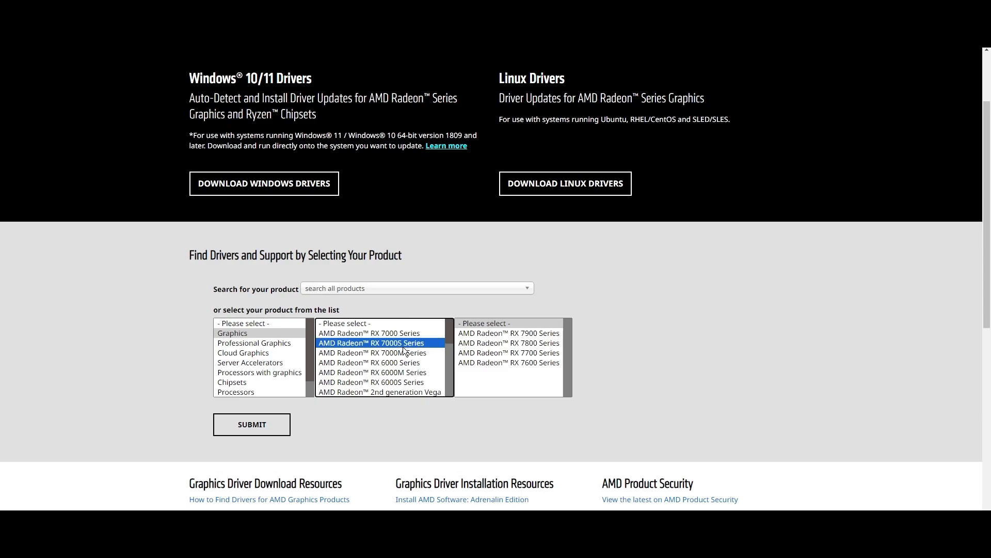
click(365, 350)
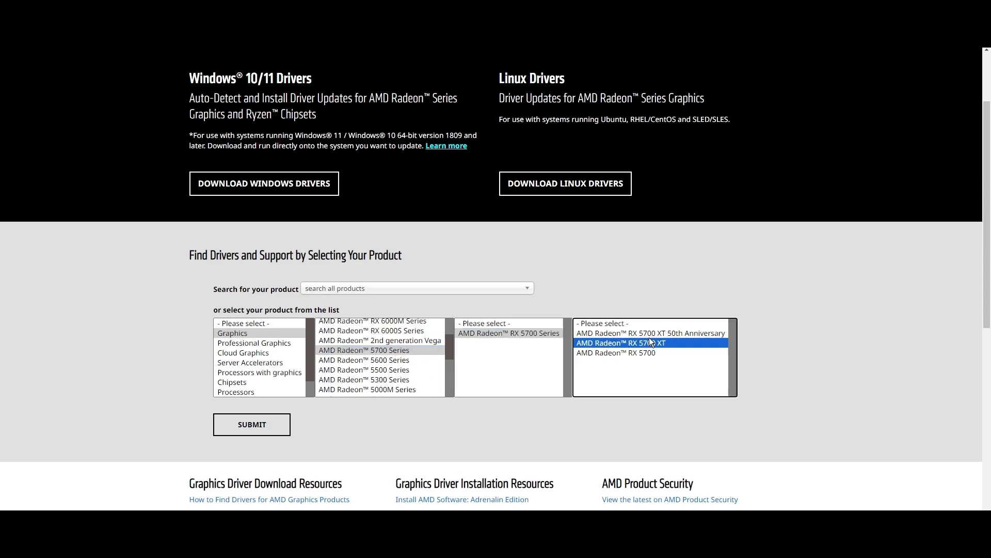
click(251, 423)
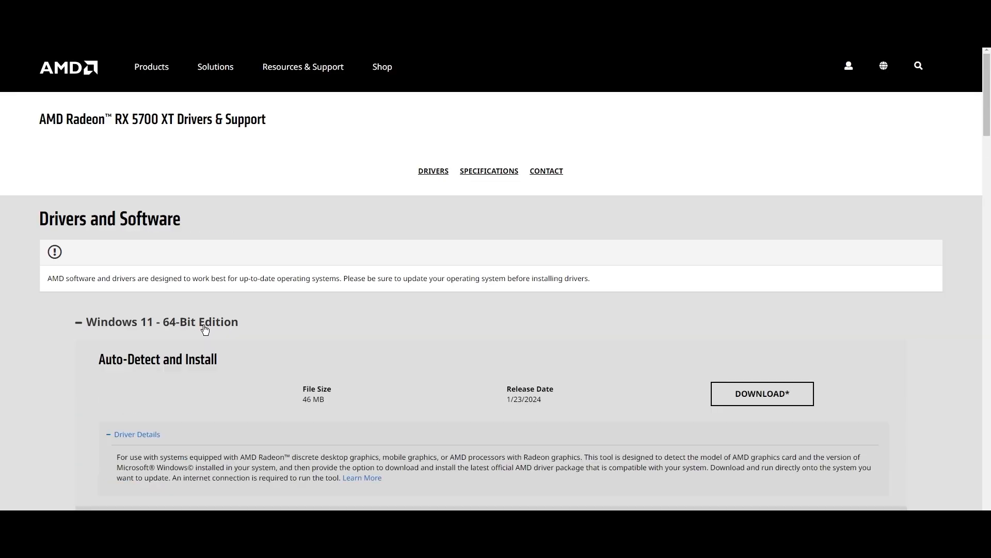
scroll(down, 3)
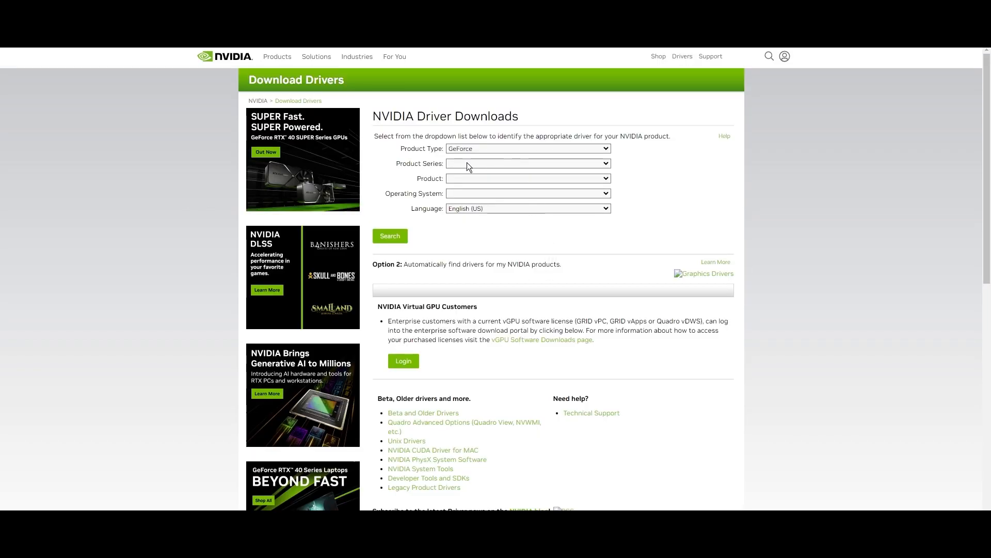
click(527, 178)
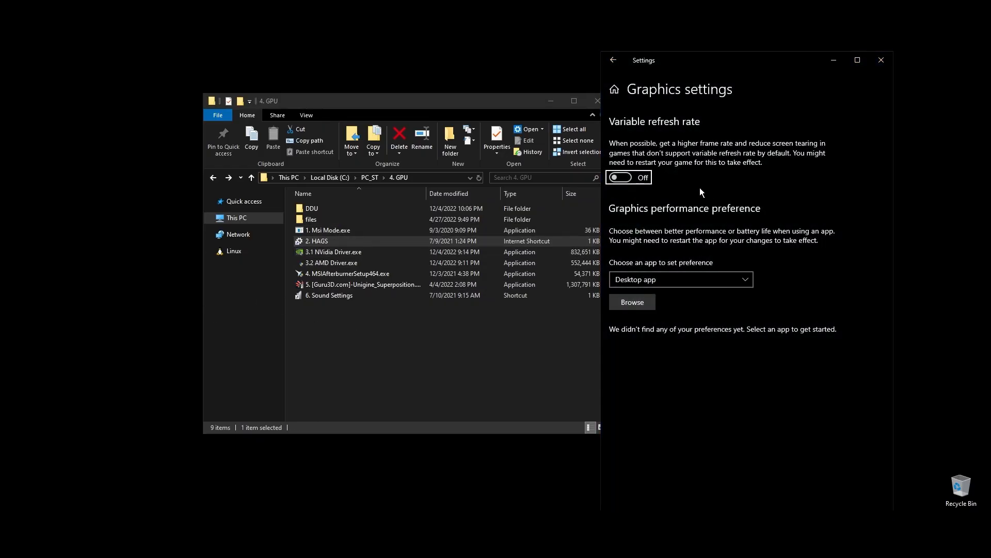
mouse_move(823, 358)
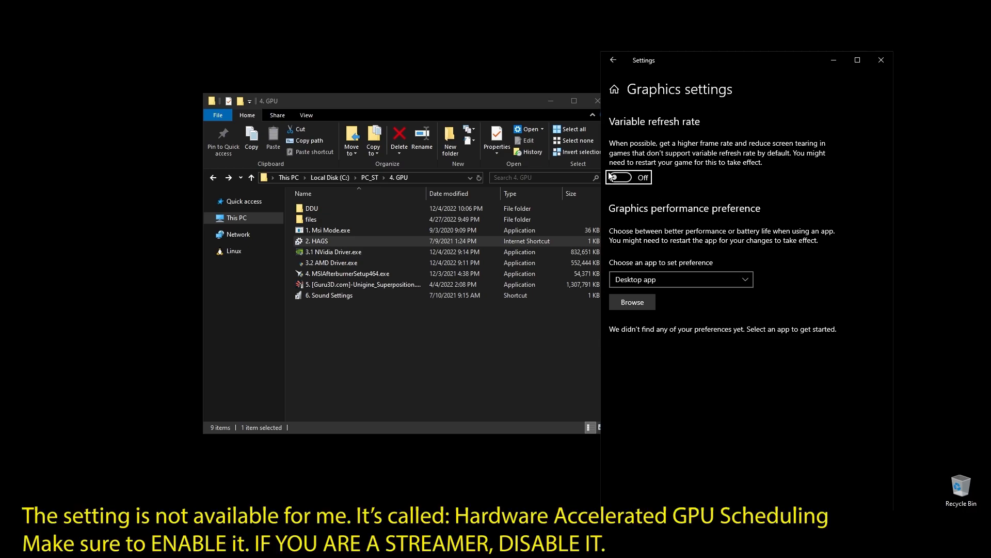
mouse_move(881, 60)
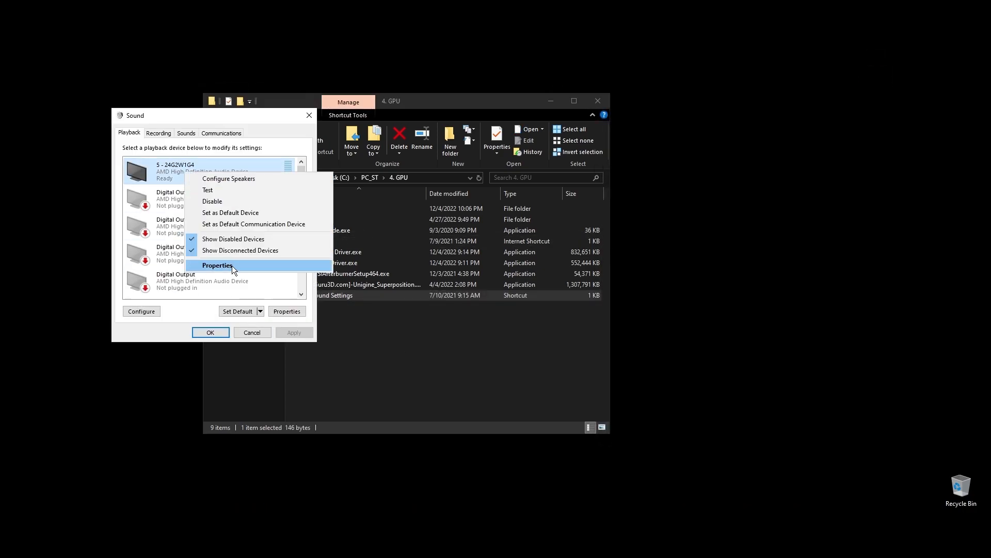
In Speakers properties, choose 16 bit, 48000 Hz (DVD Quality) as the default format.
click(217, 265)
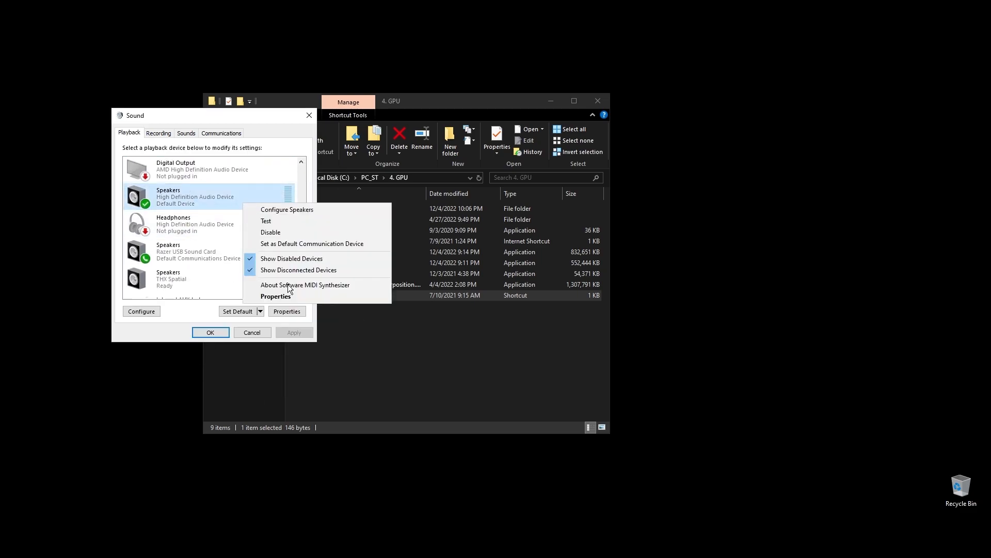
click(276, 296)
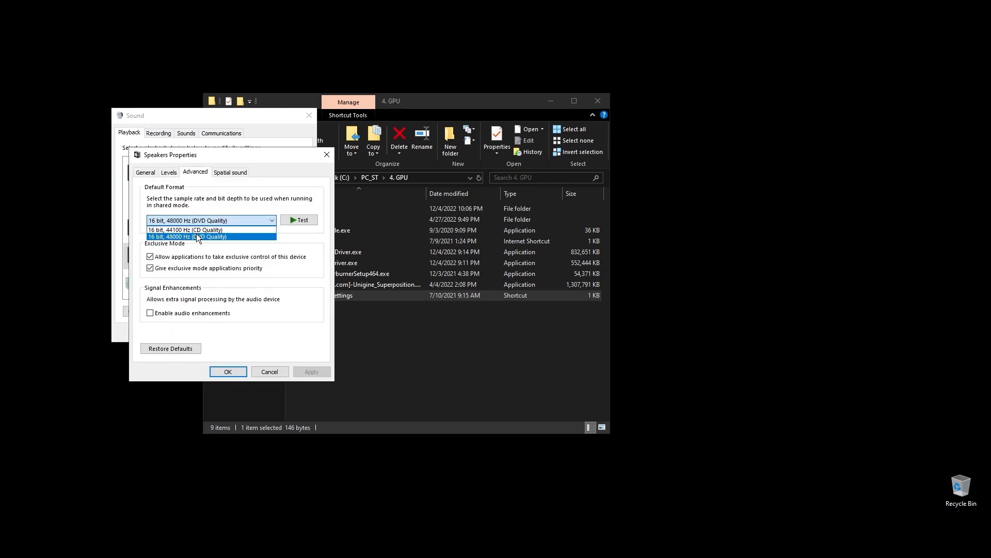
click(269, 371)
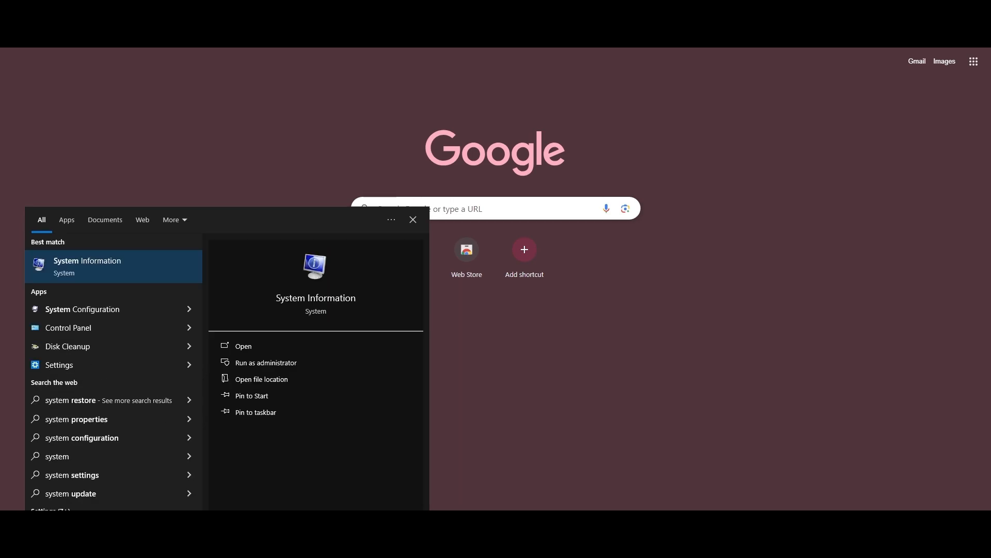
Launch System Information to view the B450 TOMAHAWK MAX (MS-7C02) baseboard details.
click(243, 346)
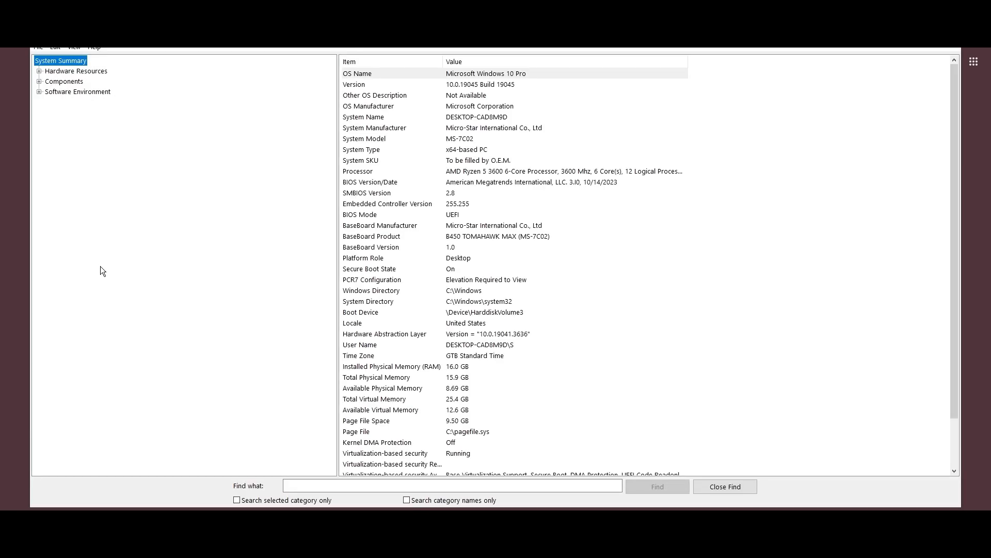
click(499, 236)
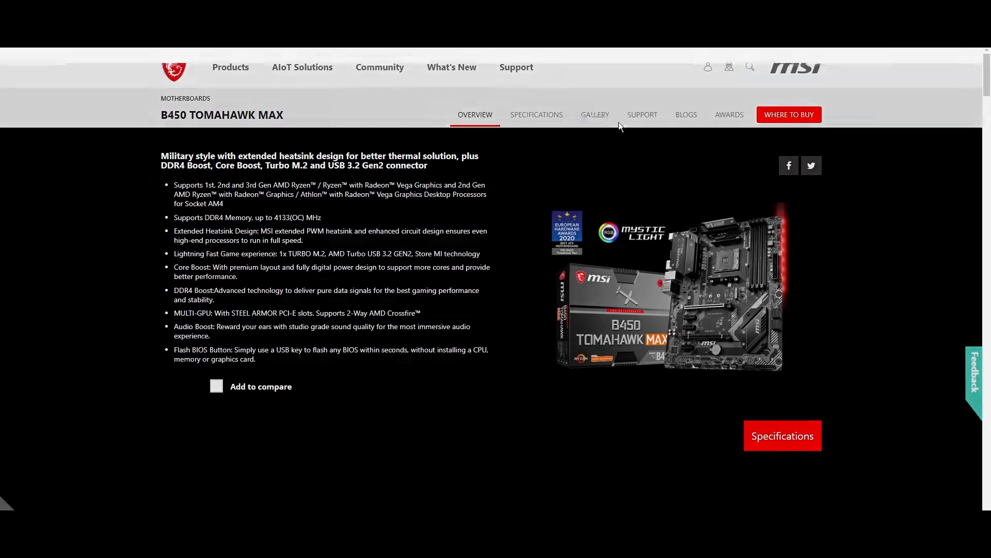
Download BIOS version 7C02v3I from the B450 TOMAHAWK MAX support downloads.
click(641, 115)
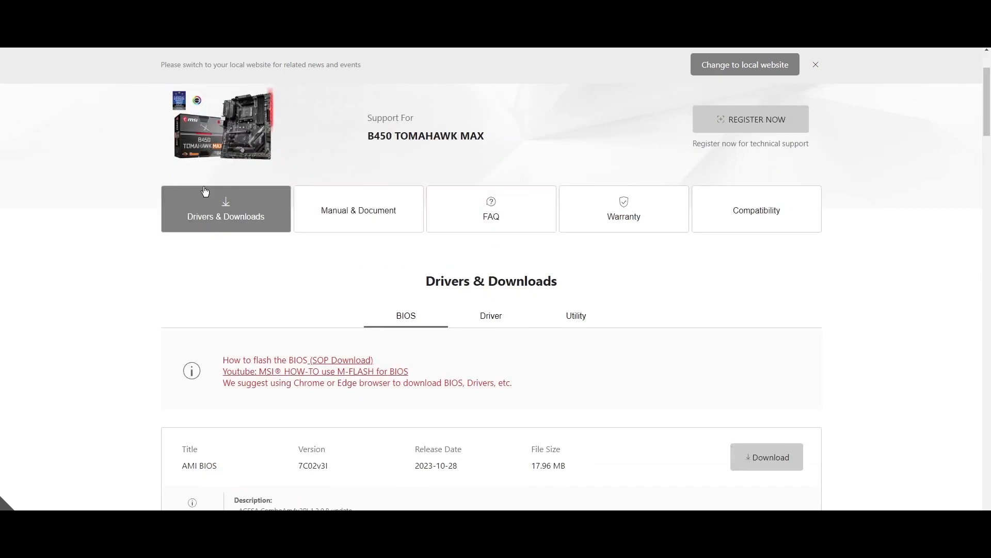
scroll(down, 3)
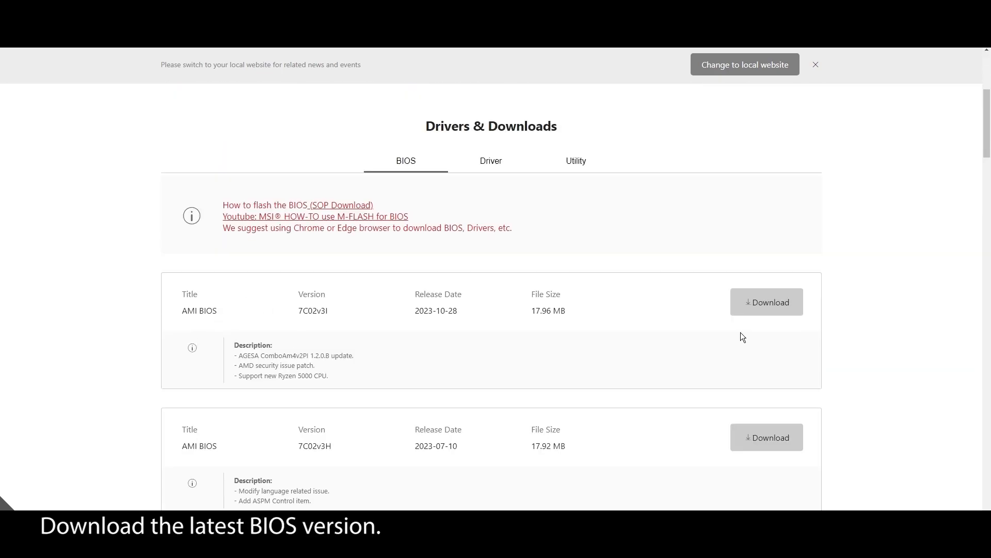
click(766, 302)
text(disk mana)
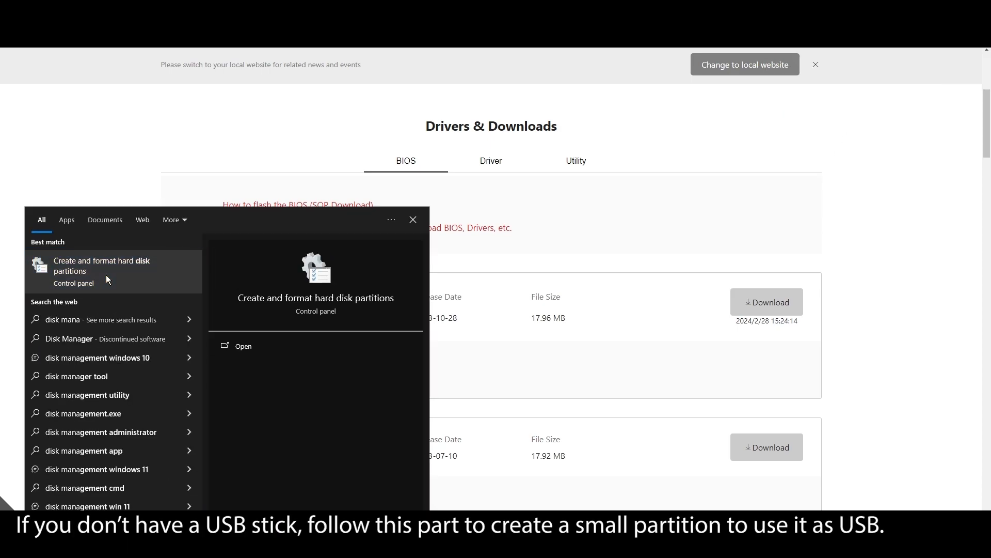
Shrink C: by 1024 MB and create a FAT32 volume labelled BIOS Update for the BIOS zip.
click(243, 346)
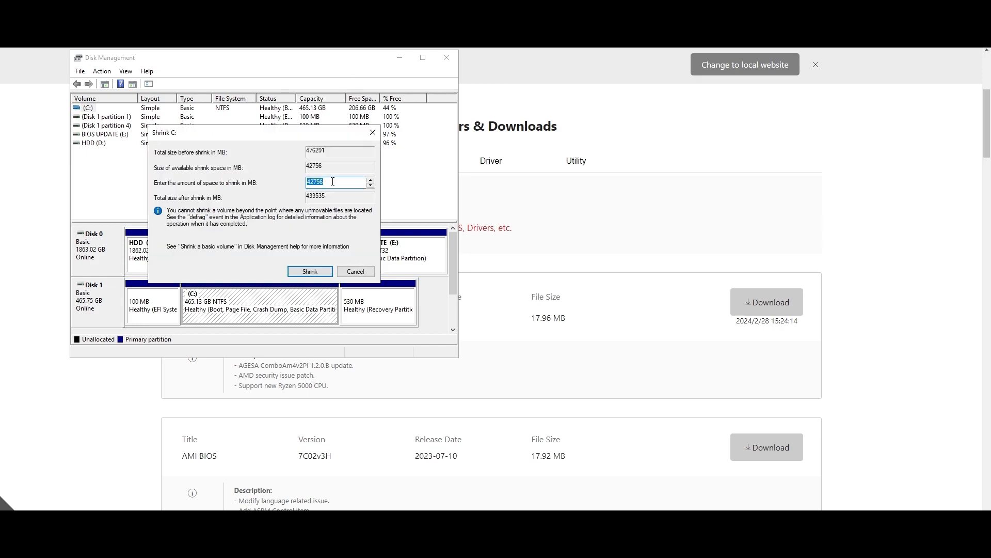
text(1024)
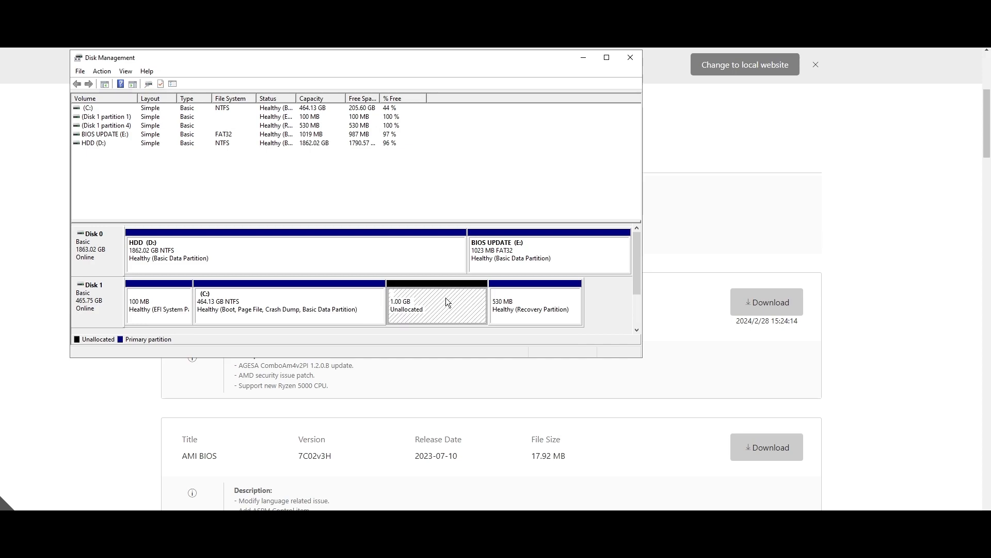
click(272, 293)
text(BIOS)
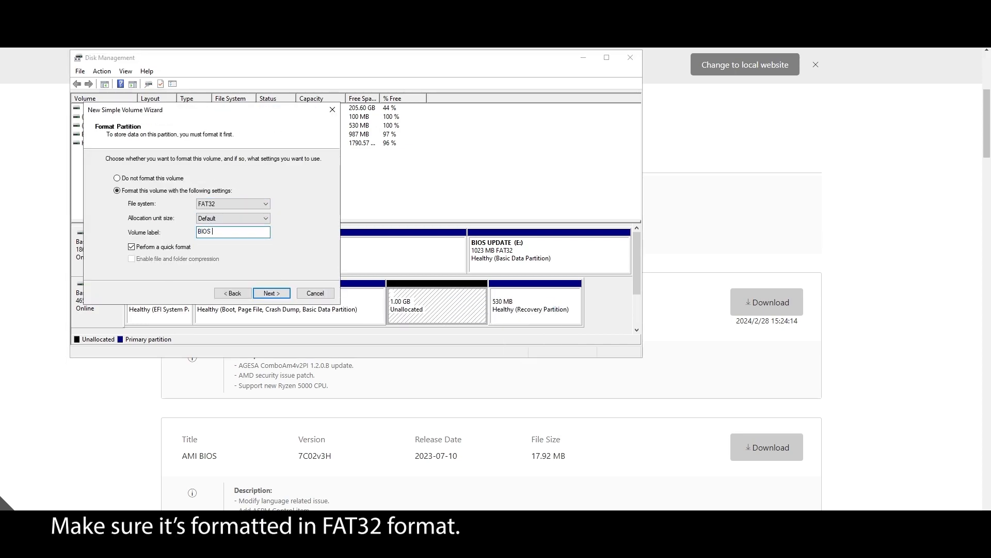
text(Update)
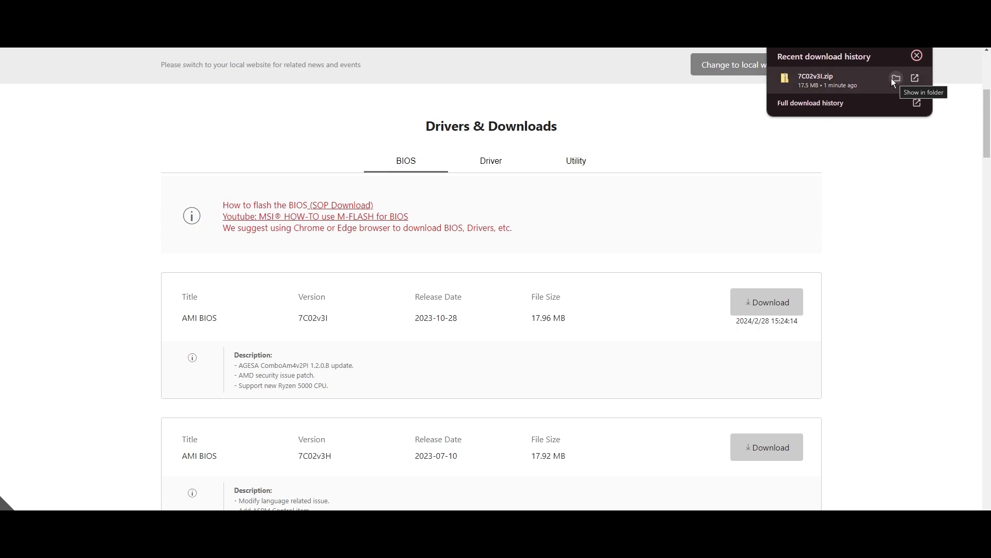
click(895, 78)
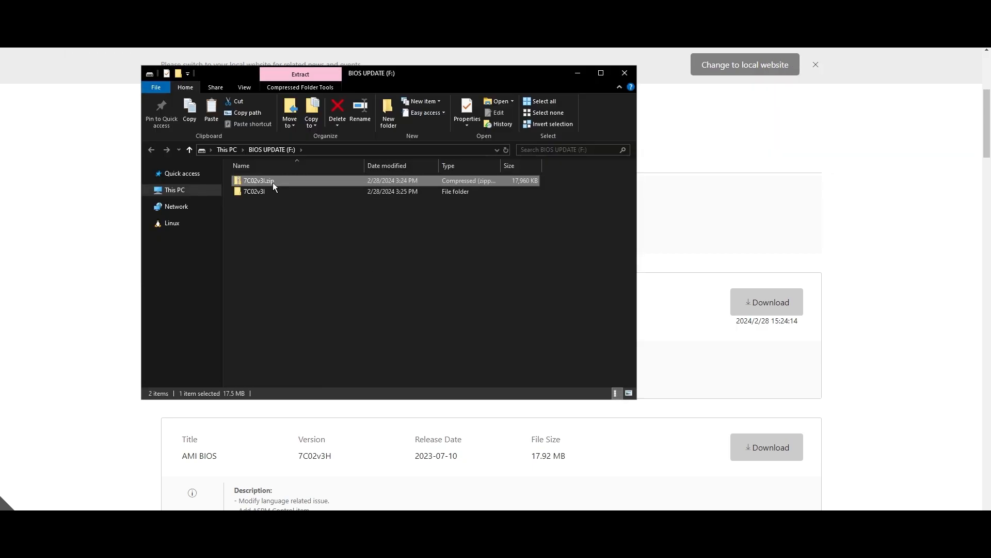